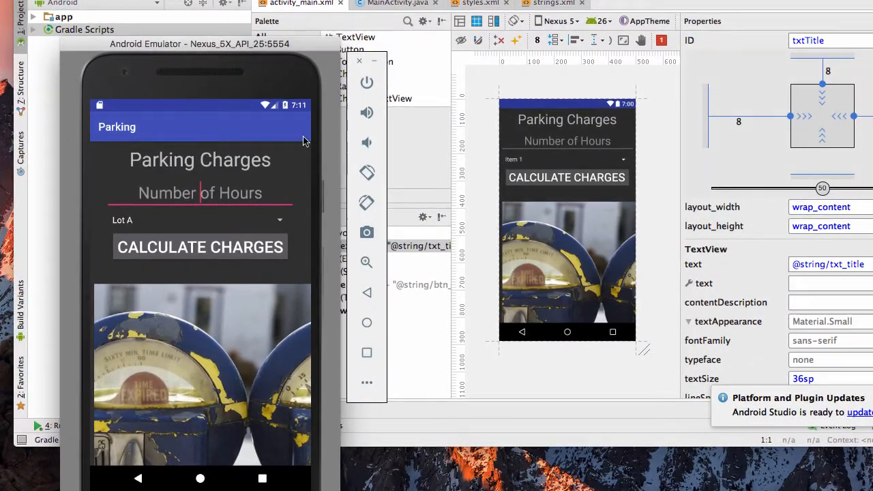
pyautogui.moveTo(295, 167)
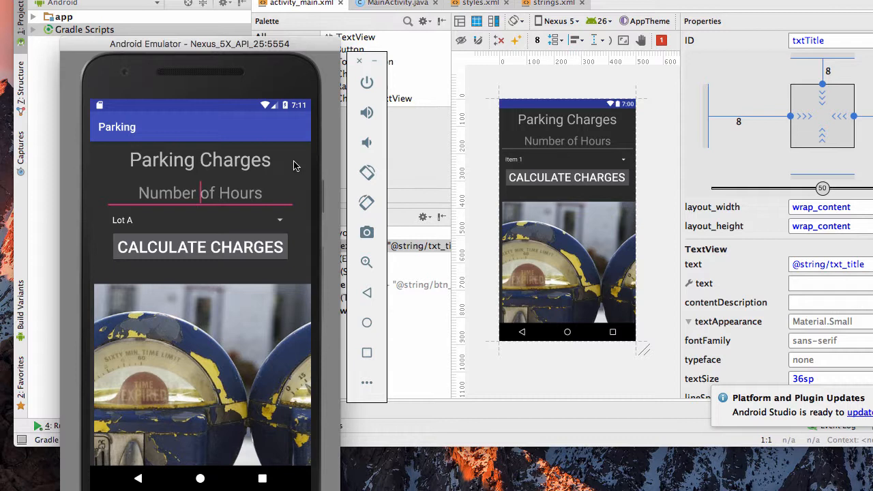
pyautogui.moveTo(246, 128)
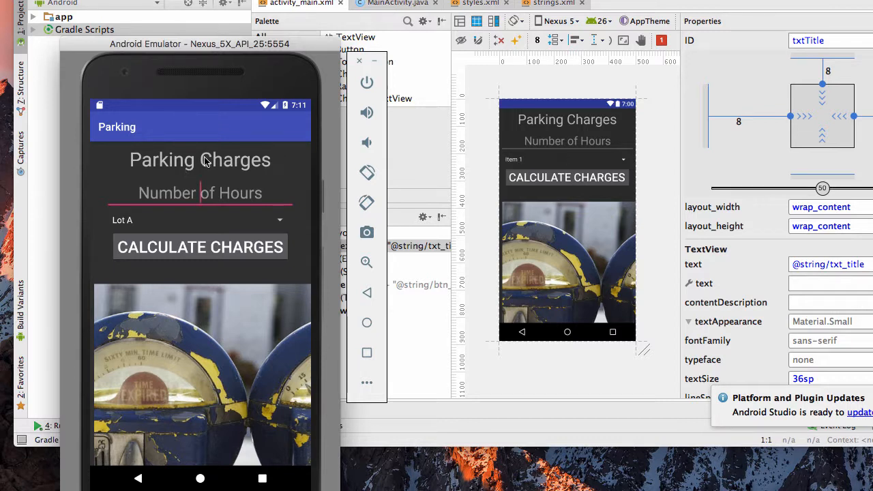
pyautogui.moveTo(159, 199)
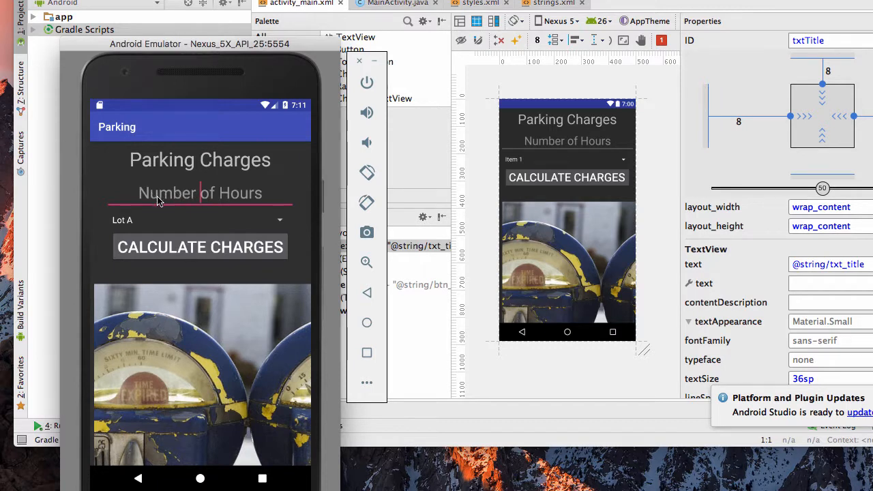
pyautogui.moveTo(238, 188)
pyautogui.write('6')
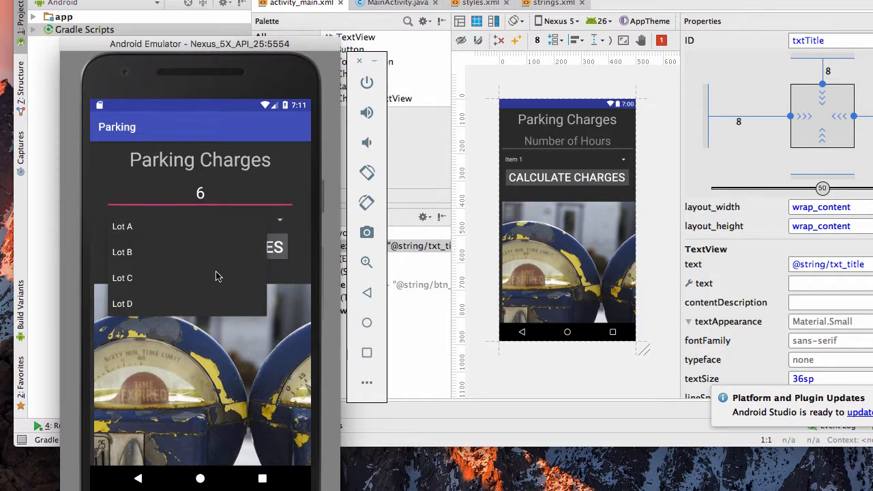
# Choose Lot C for 6 hours of parking, giving a $9 charge
pyautogui.click(123, 279)
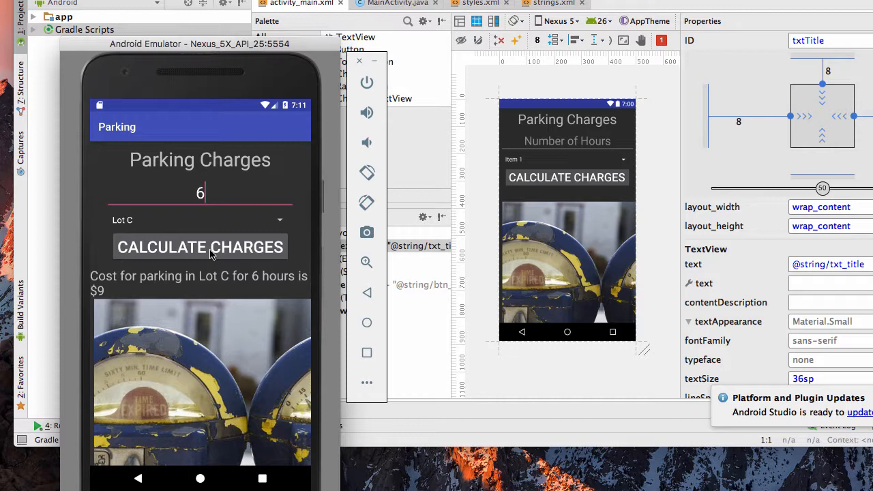
pyautogui.moveTo(211, 264)
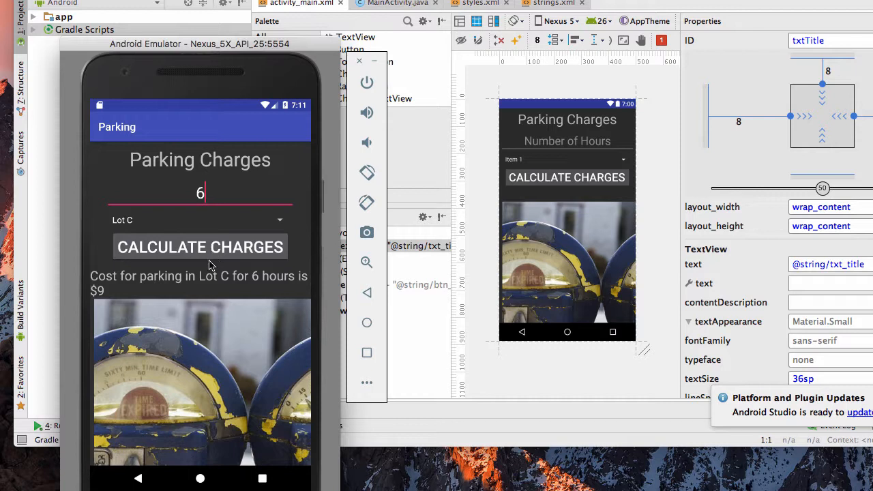
pyautogui.moveTo(139, 296)
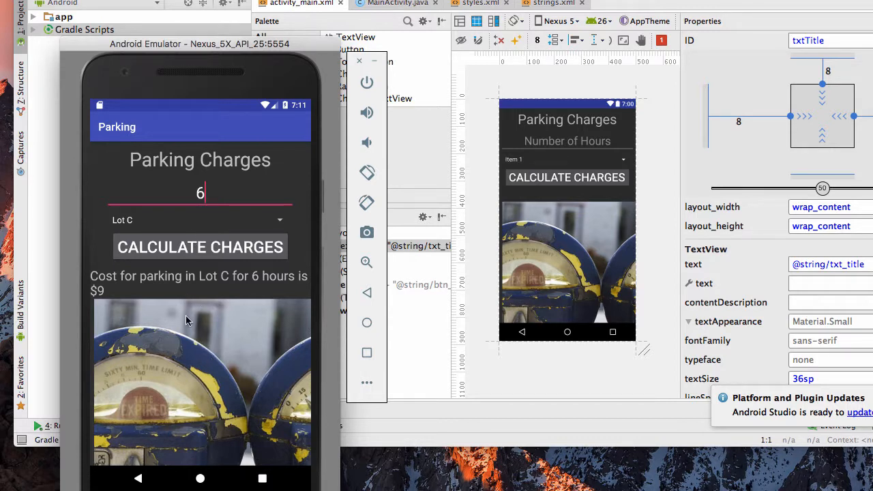
pyautogui.moveTo(132, 266)
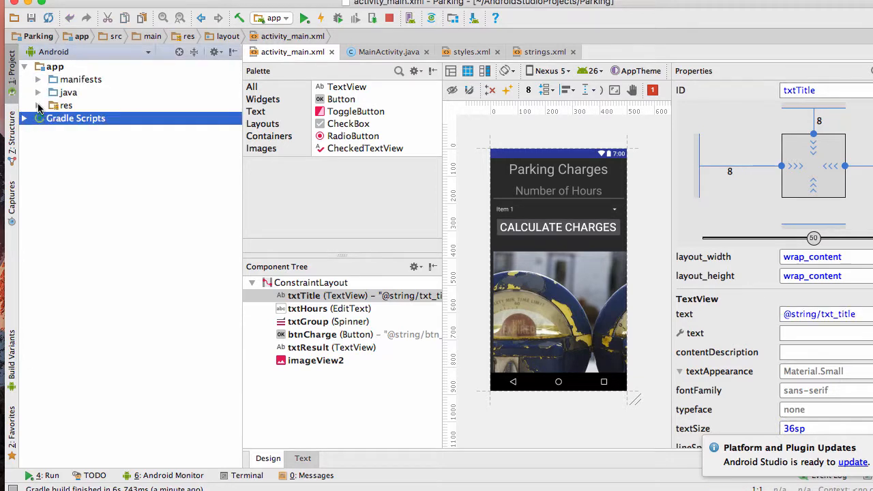
# Expand res to reveal parking_meeter.jpg and the values folder with colors, strings and styles
pyautogui.click(38, 106)
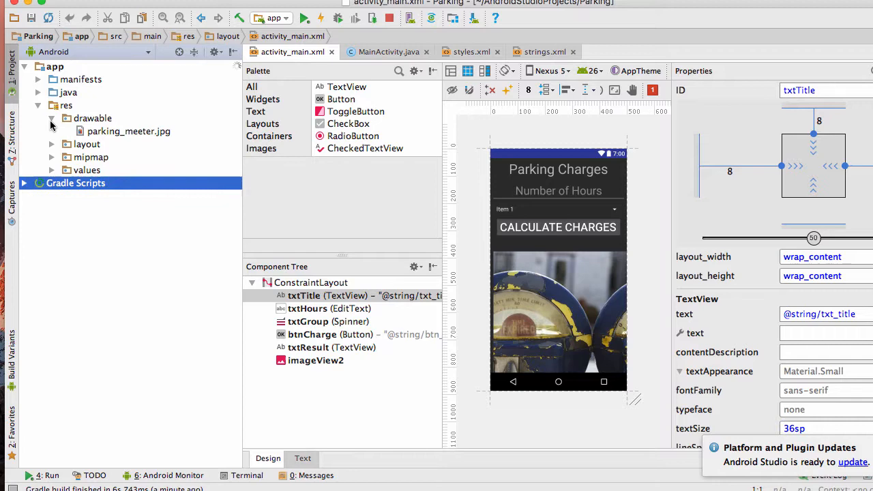
pyautogui.click(129, 131)
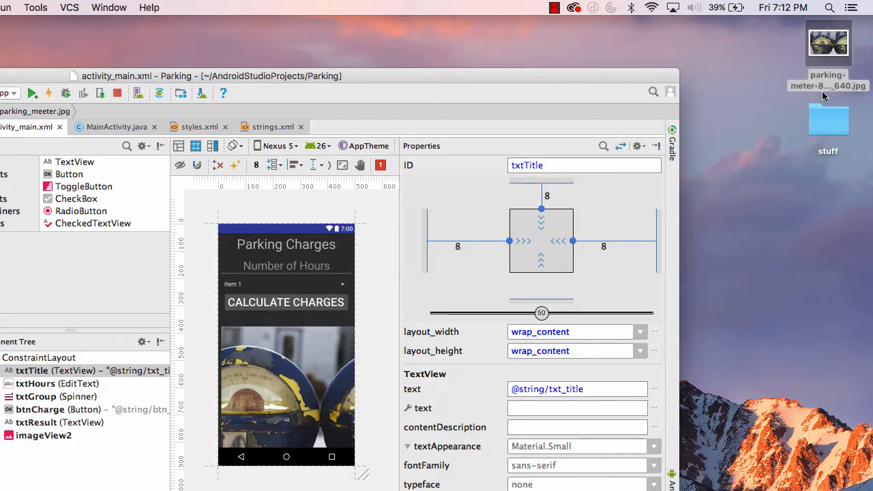
pyautogui.moveTo(335, 191)
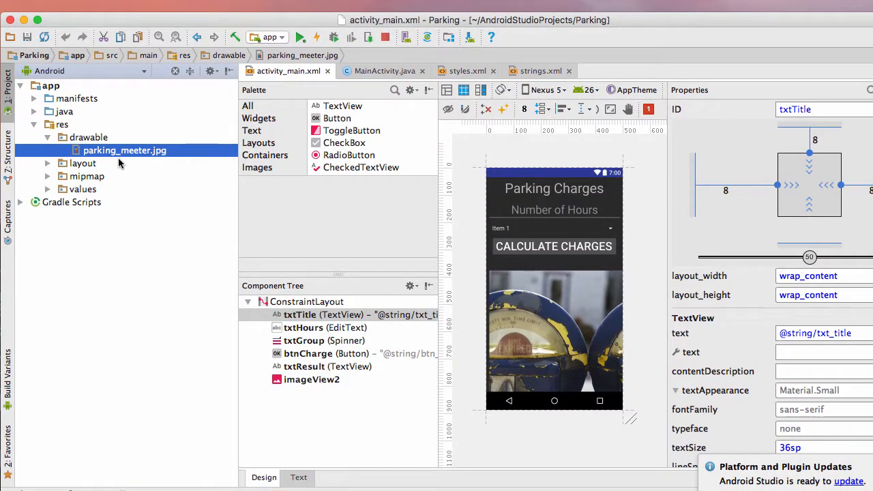
pyautogui.moveTo(161, 161)
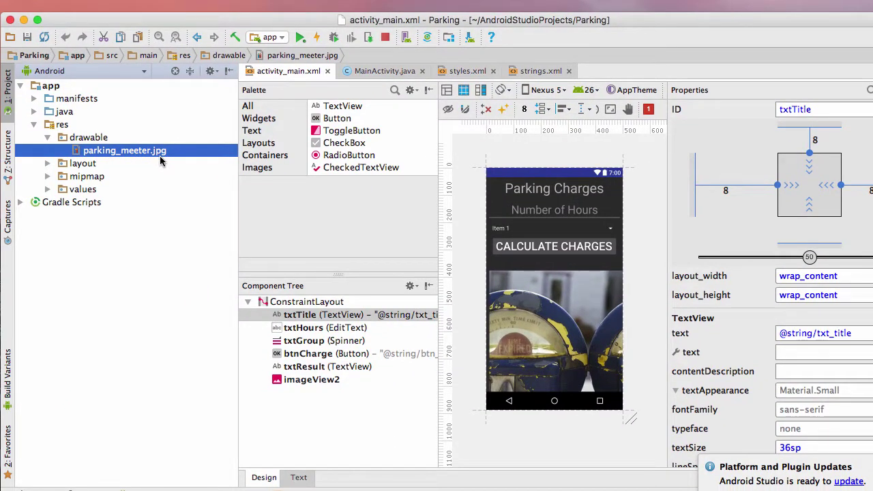
pyautogui.moveTo(134, 155)
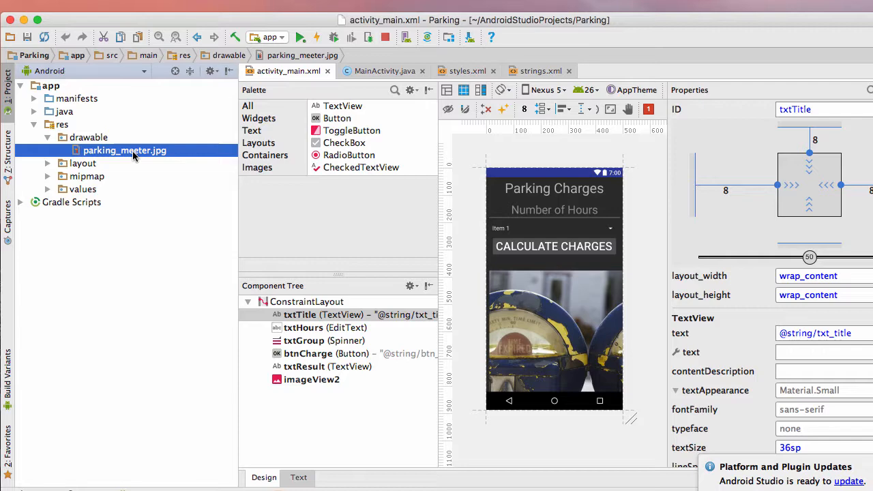
pyautogui.rightClick(125, 150)
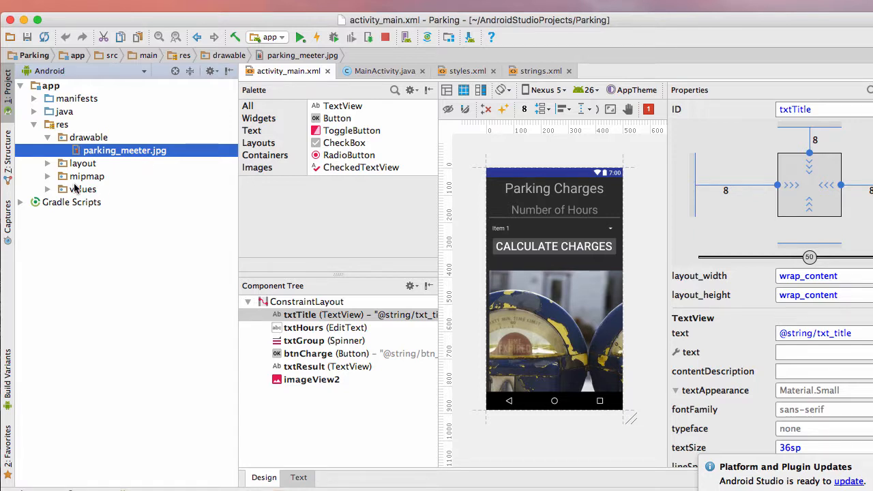
pyautogui.click(48, 188)
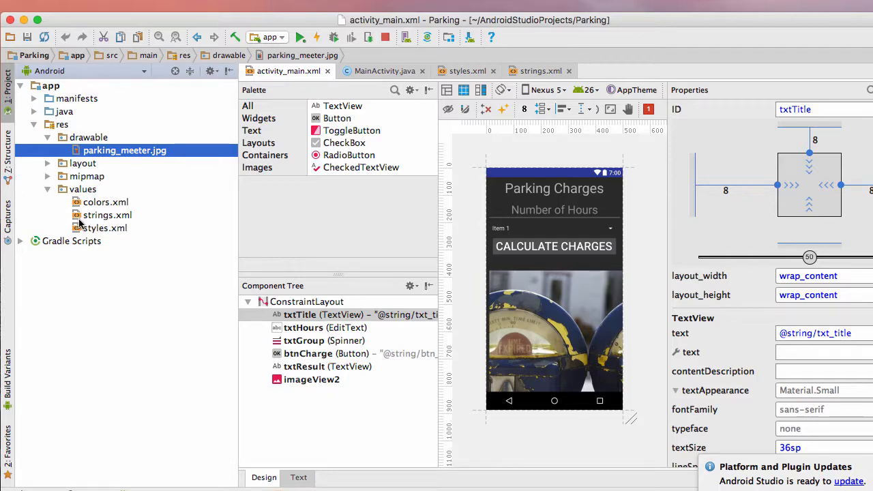
# Show strings.xml with the Lot A–D array and place the emulator beside it
pyautogui.click(106, 215)
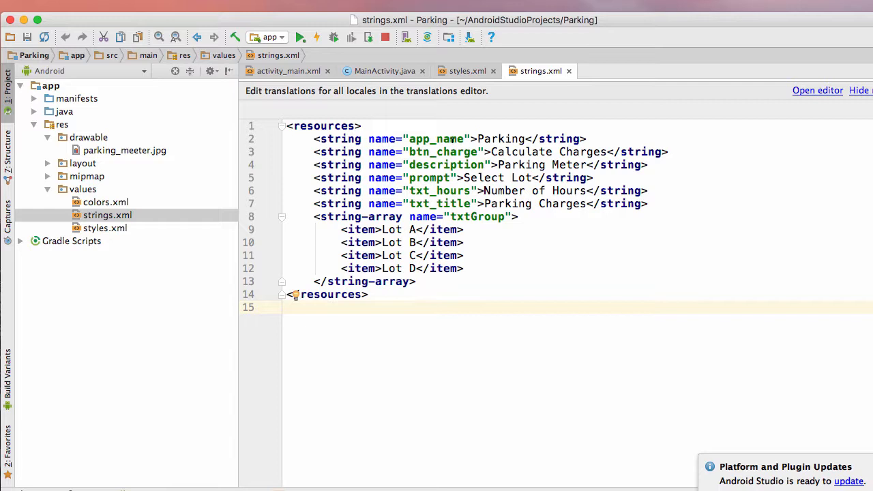
pyautogui.moveTo(478, 144)
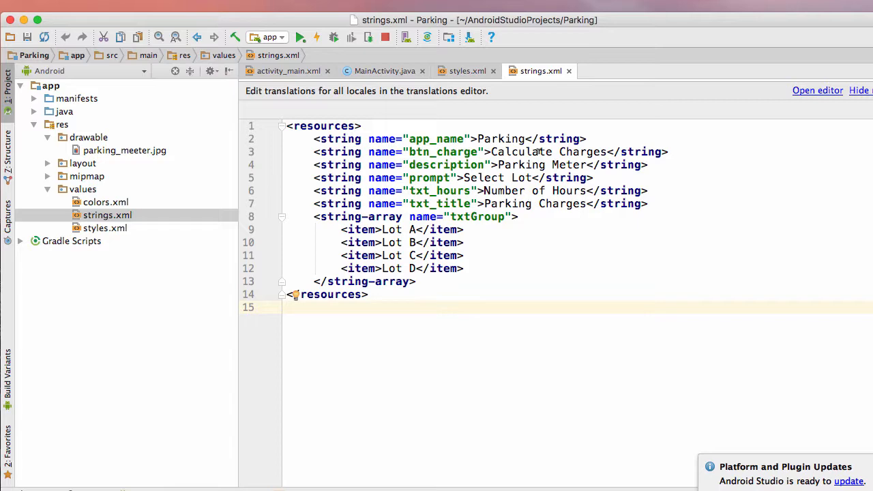
pyautogui.click(299, 37)
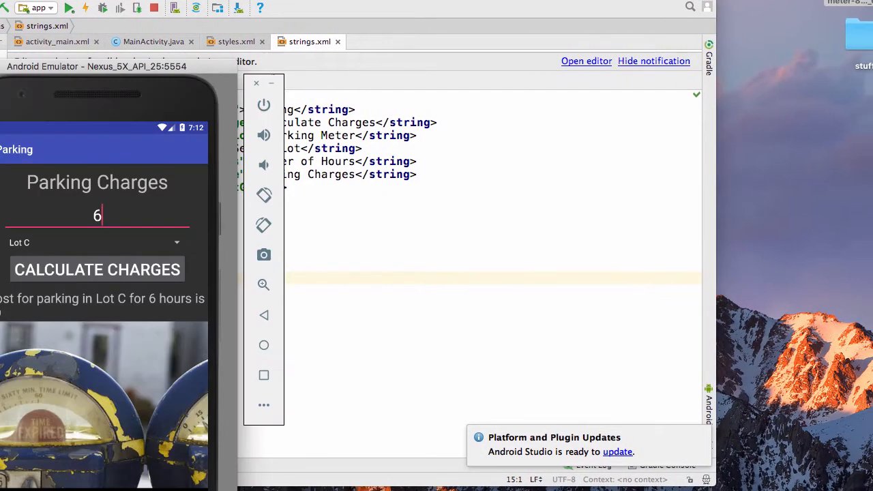
pyautogui.moveTo(96, 66); pyautogui.dragTo(579, 56)
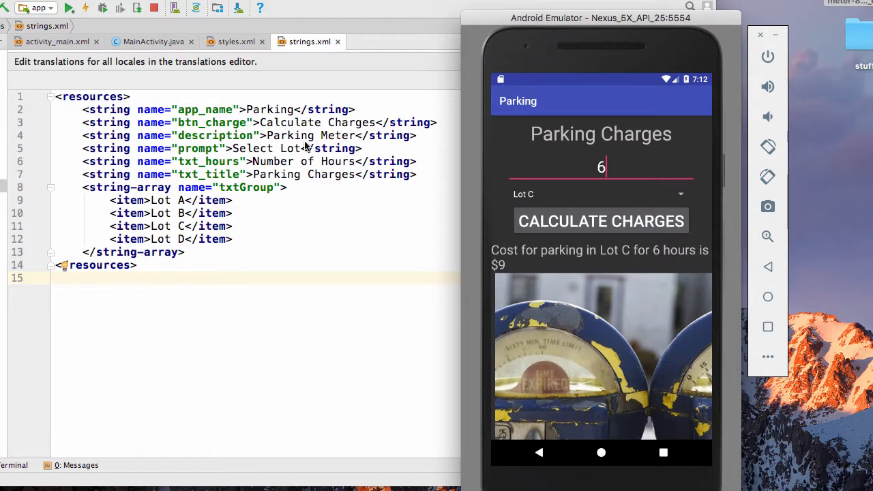
pyautogui.moveTo(272, 151)
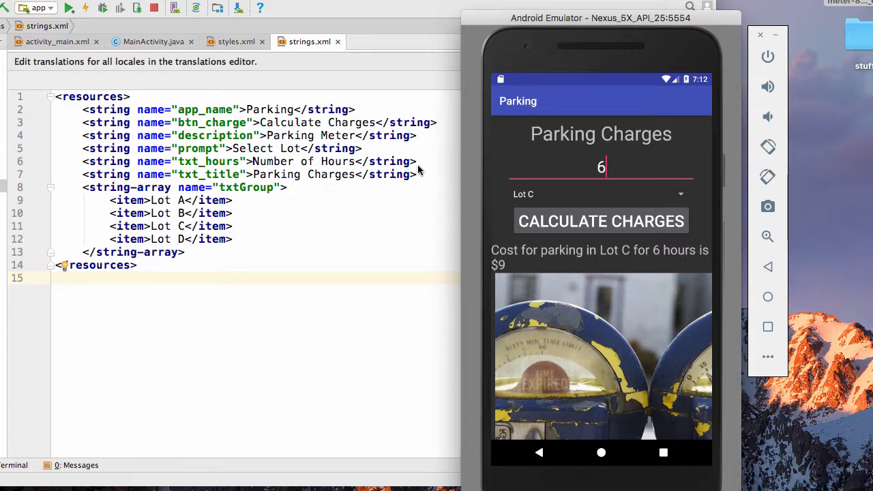
pyautogui.moveTo(210, 235)
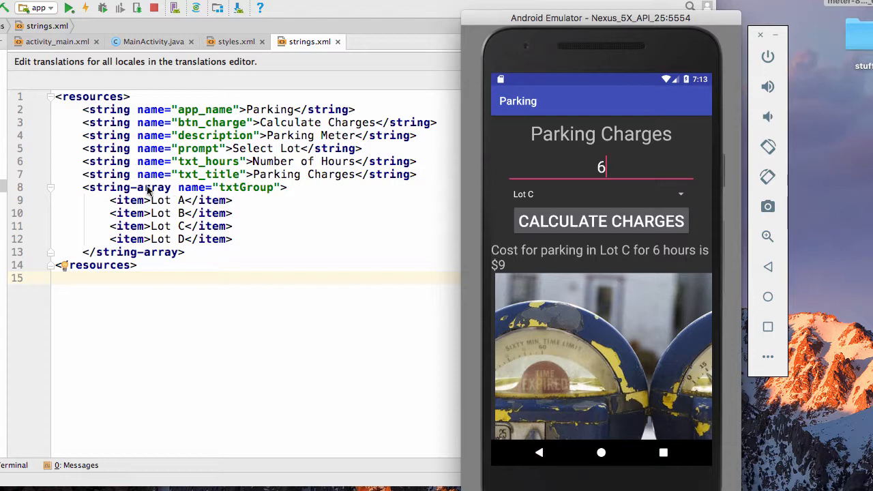
pyautogui.moveTo(116, 193)
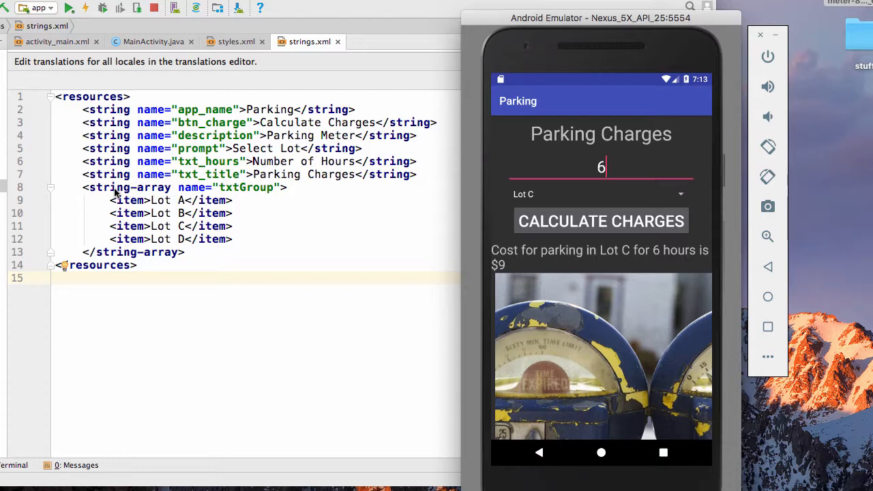
pyautogui.moveTo(322, 208)
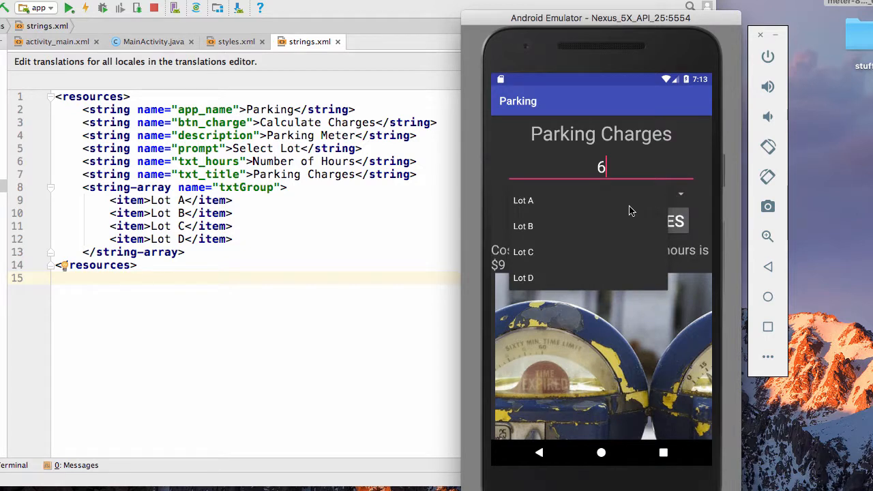
pyautogui.moveTo(245, 265)
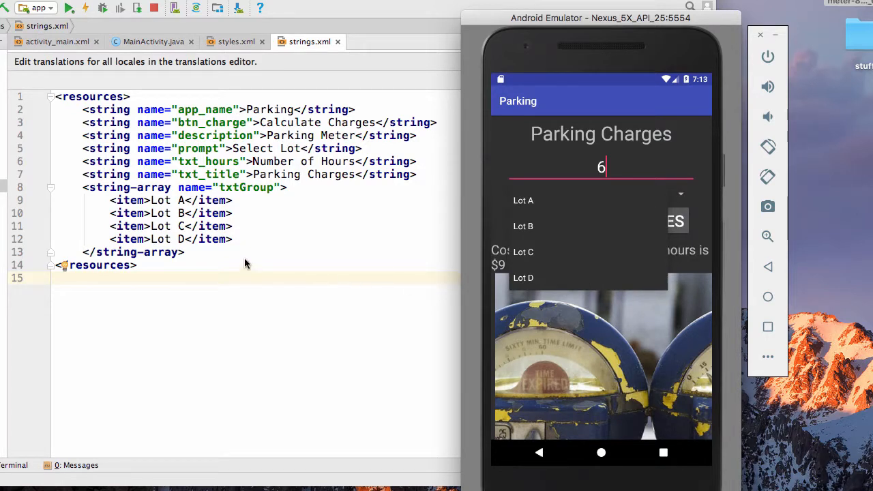
pyautogui.moveTo(130, 191)
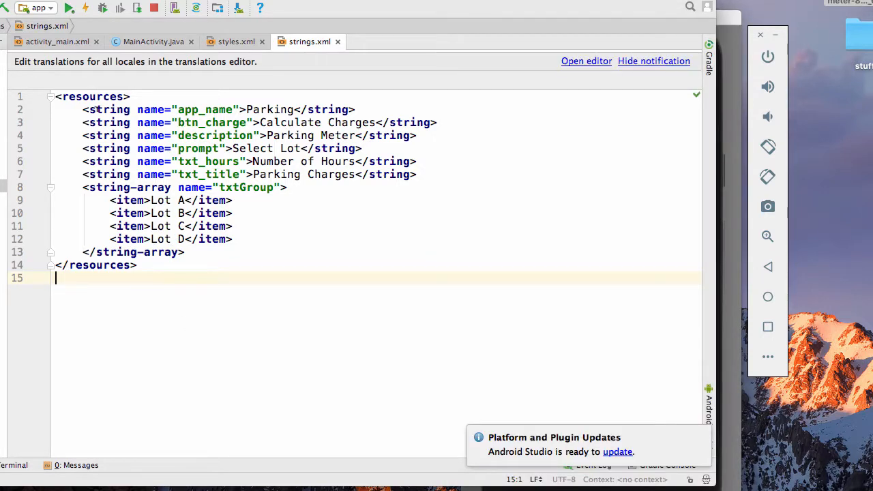
# Return to the activity_main design and select the Parking Charges title TextView
pyautogui.click(57, 41)
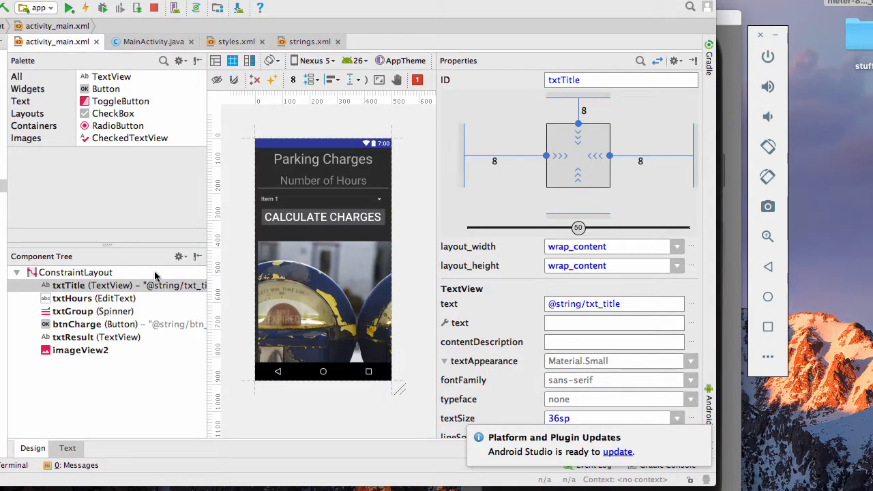
pyautogui.click(75, 273)
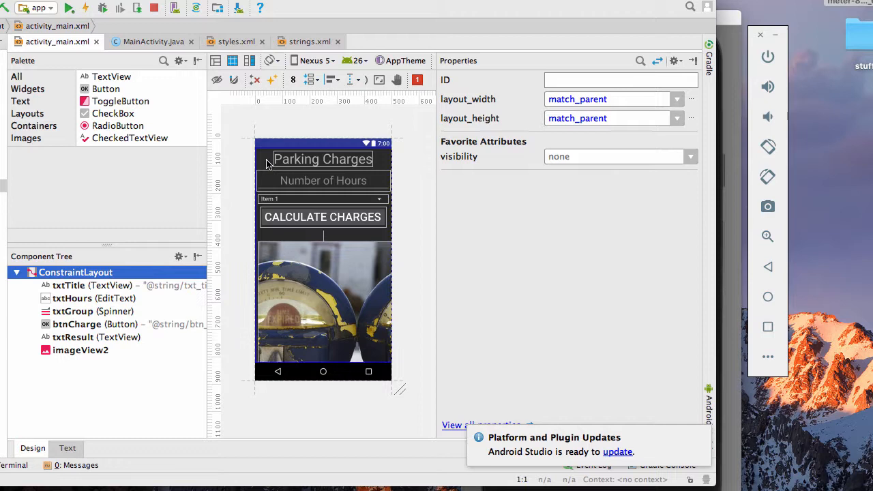
pyautogui.click(322, 159)
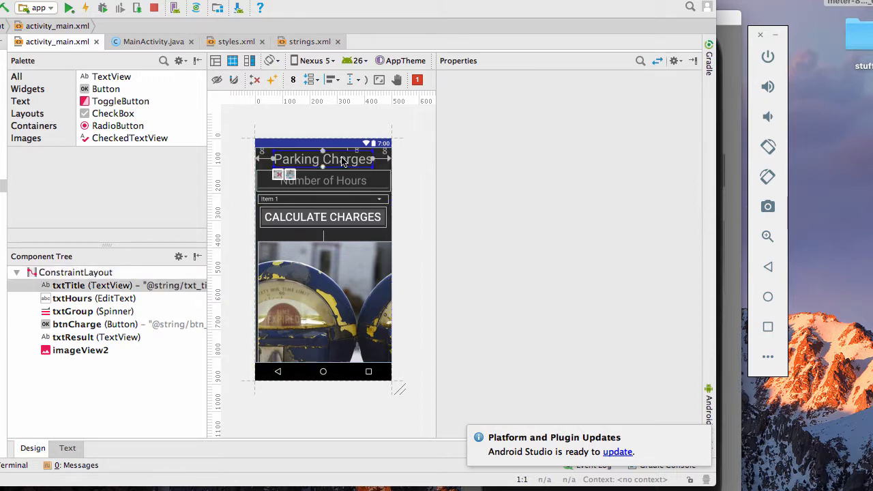
# Review the title's margins, text resource and 36sp text size in its detailed properties
pyautogui.click(322, 158)
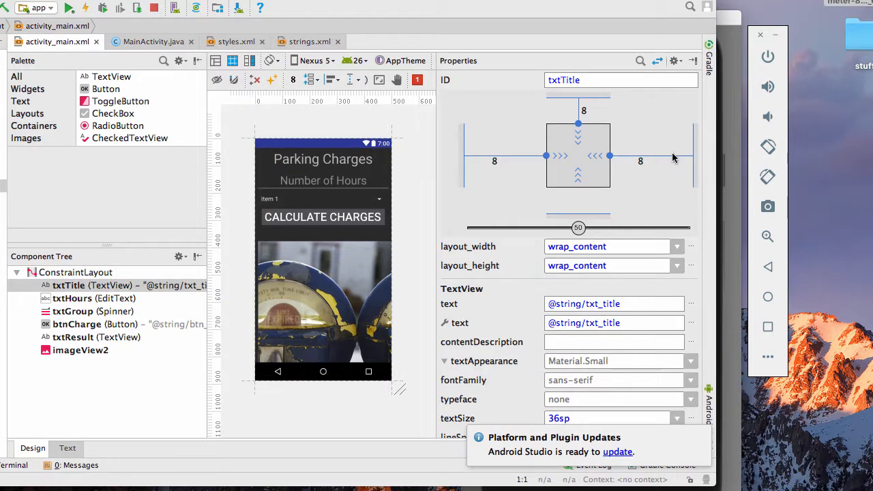
pyautogui.moveTo(609, 113)
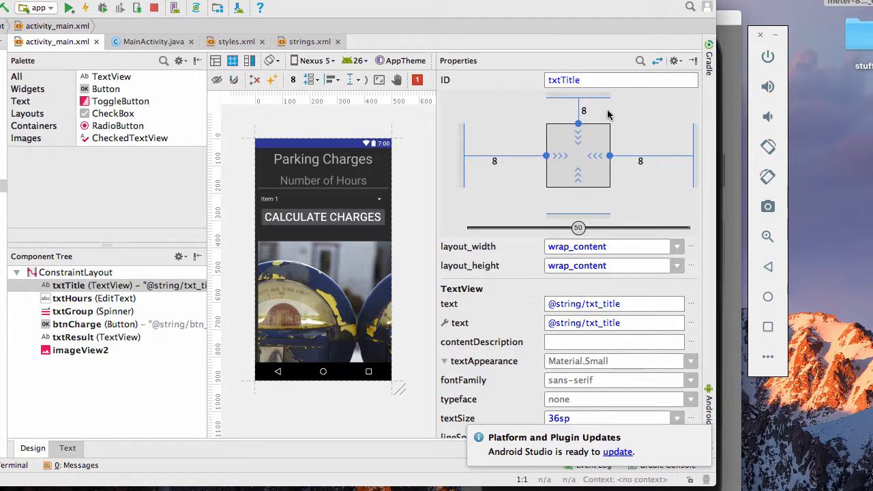
pyautogui.click(322, 159)
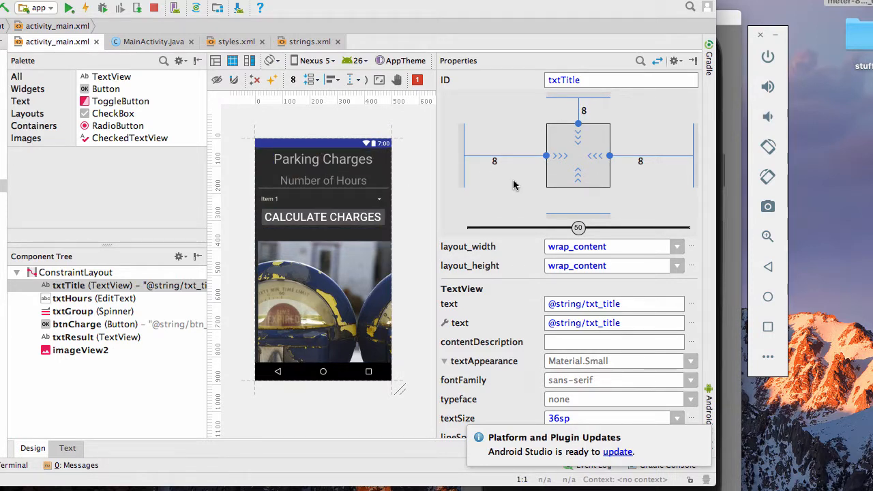
pyautogui.click(322, 158)
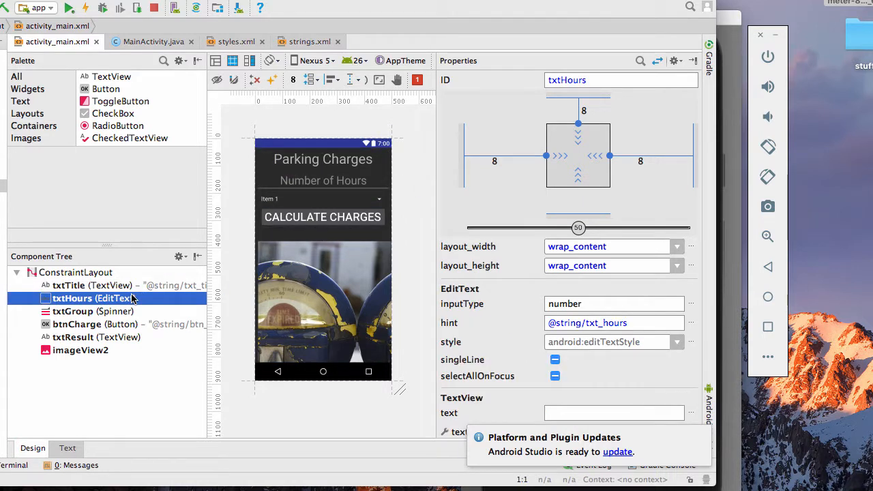
# Review the Number of Hours field's numeric input settings and browse the Palette's Text widgets
pyautogui.click(322, 181)
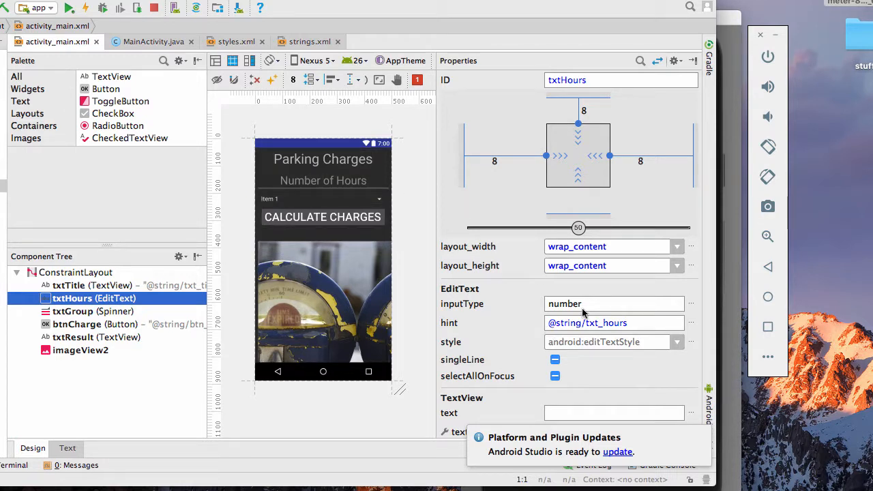
pyautogui.moveTo(562, 319)
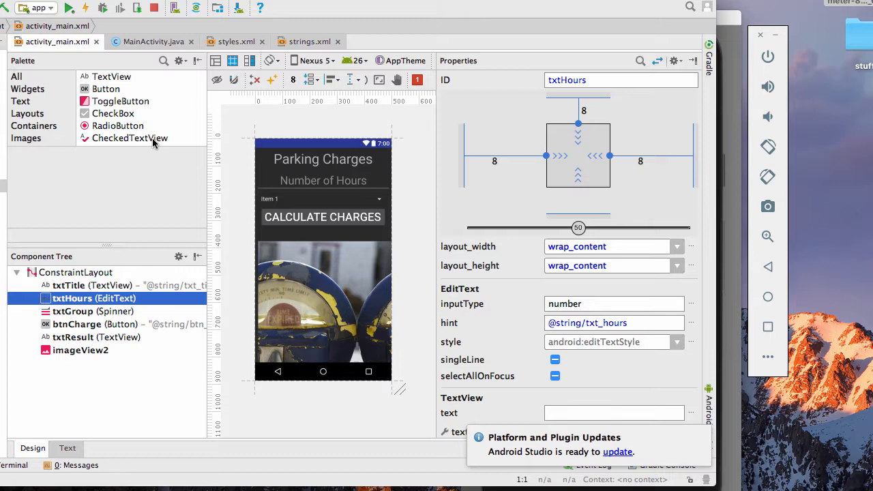
pyautogui.click(20, 101)
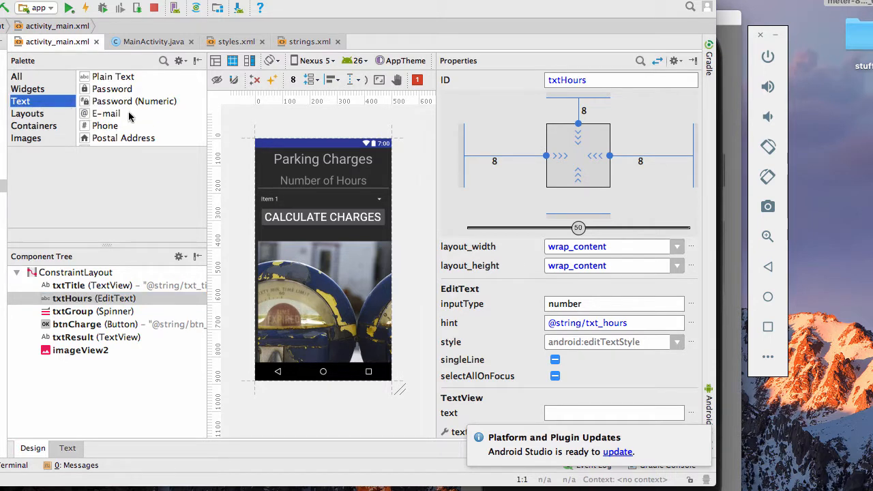
pyautogui.scroll(-3)
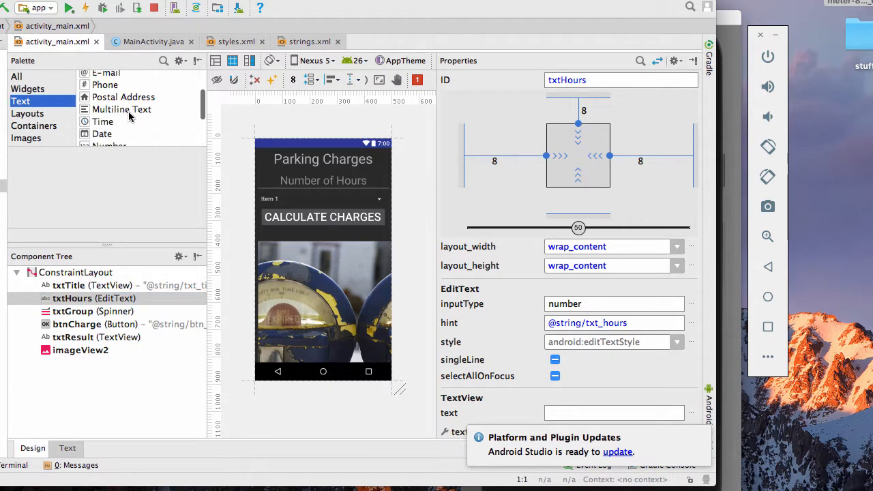
pyautogui.scroll(-3)
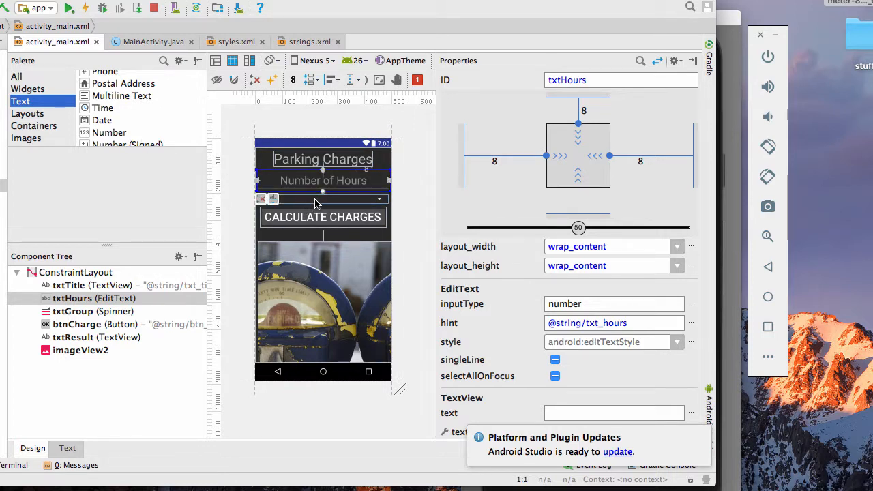
pyautogui.moveTo(341, 203)
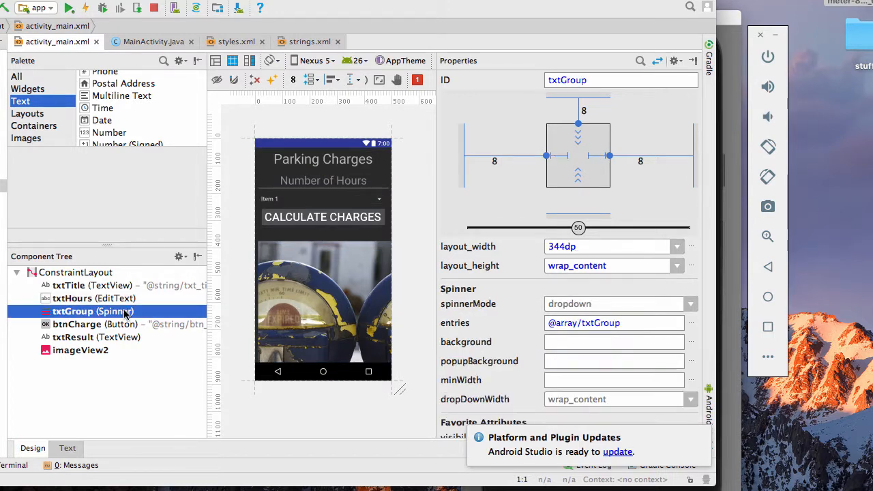
# Review the spinner, result text and parking meter image properties, ending on MainActivity.java
pyautogui.click(323, 199)
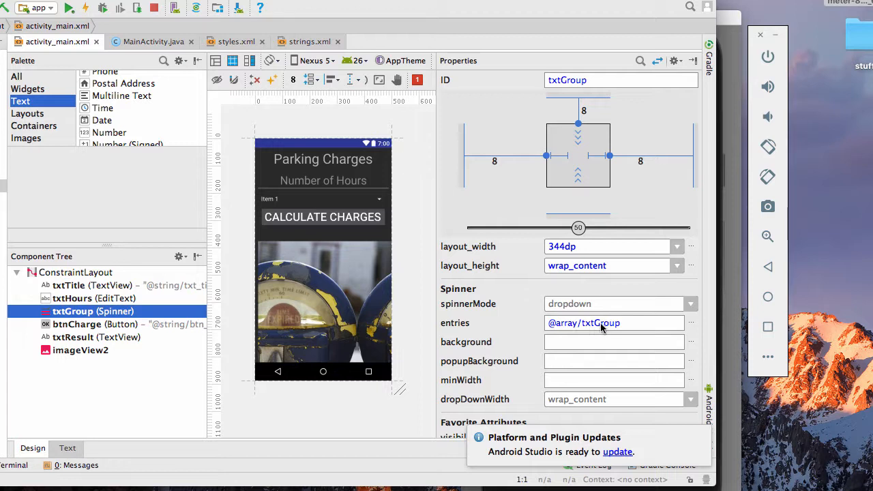
pyautogui.moveTo(623, 306)
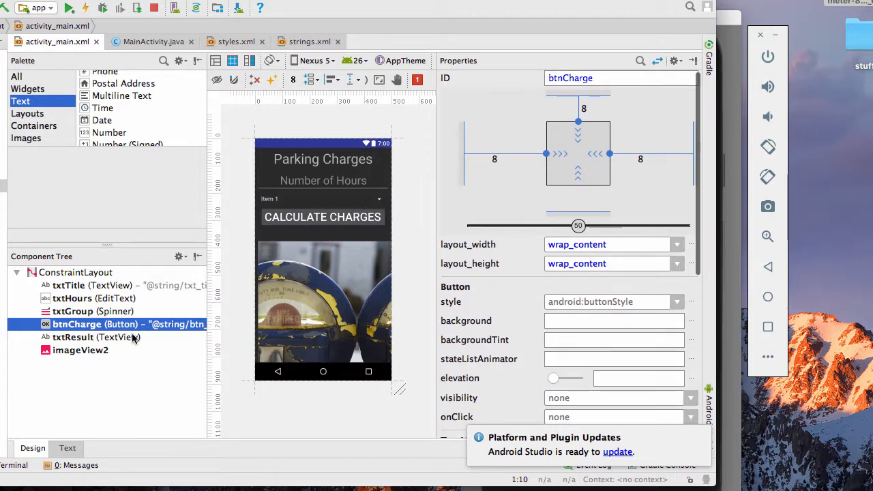
pyautogui.click(72, 337)
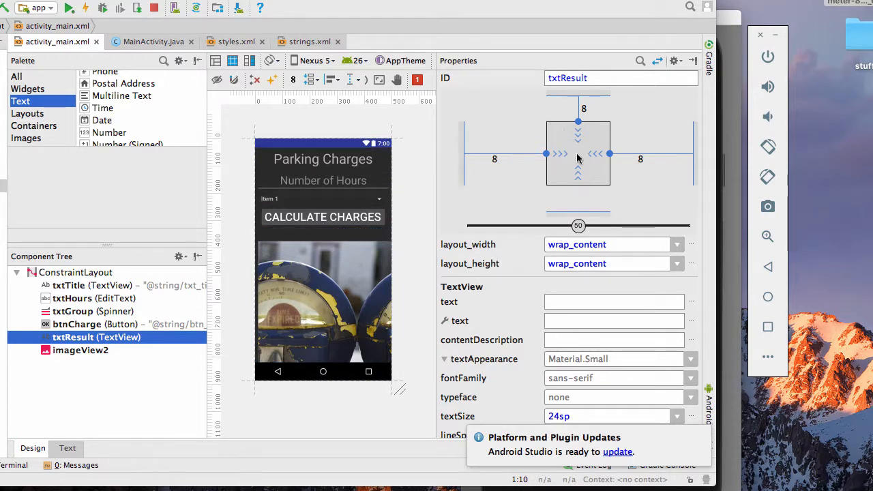
pyautogui.moveTo(594, 415)
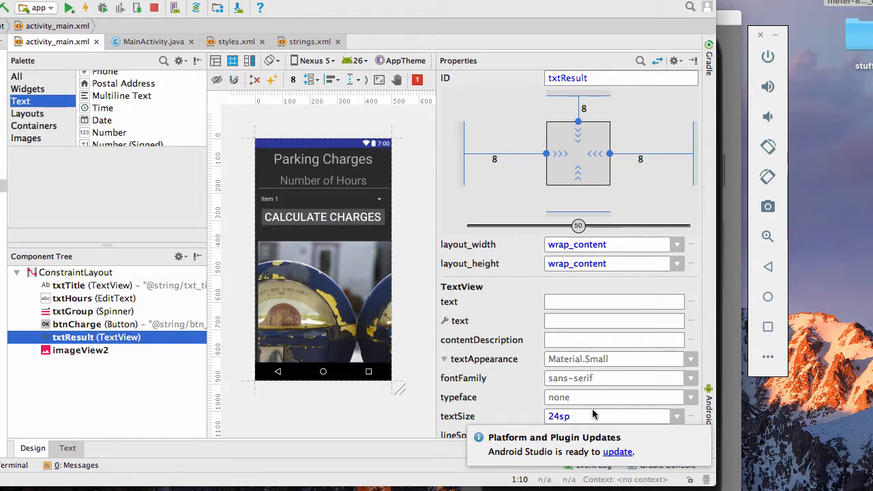
pyautogui.moveTo(588, 420)
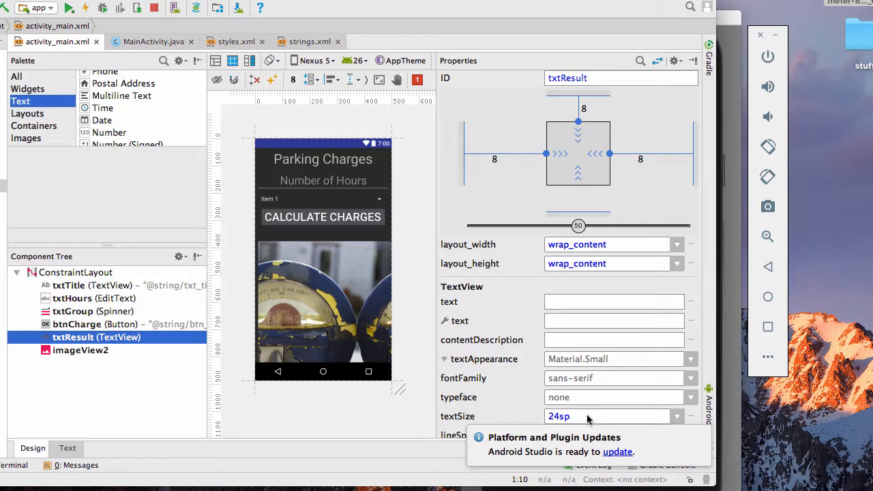
pyautogui.click(79, 349)
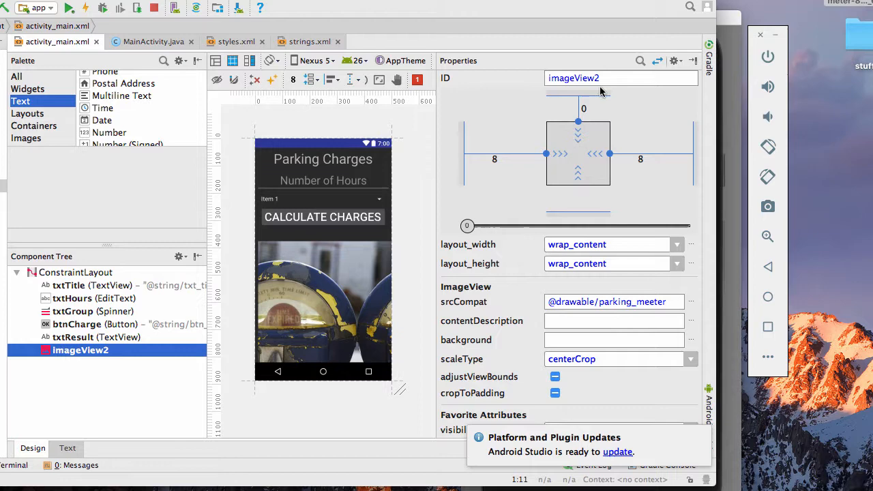
pyautogui.moveTo(572, 84)
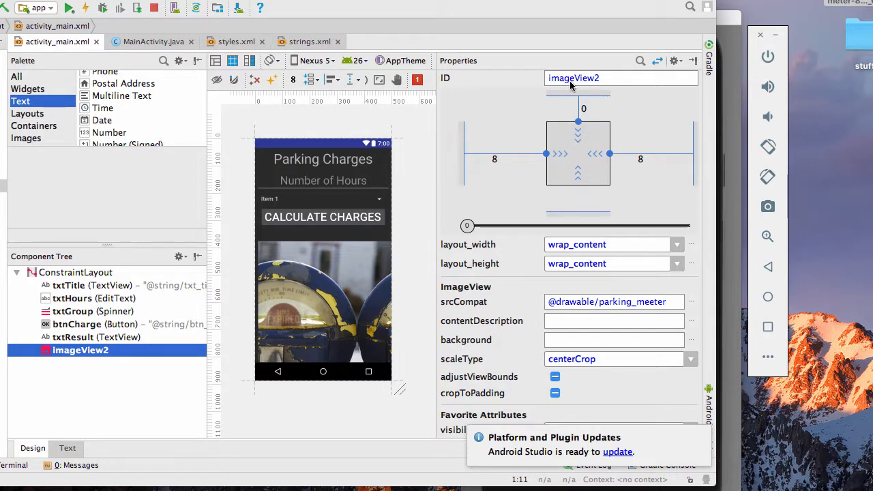
pyautogui.moveTo(544, 150)
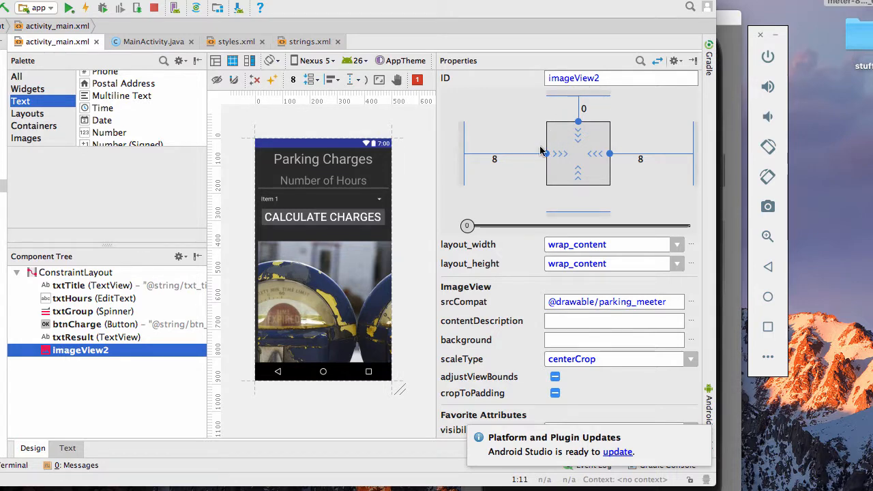
pyautogui.click(374, 38)
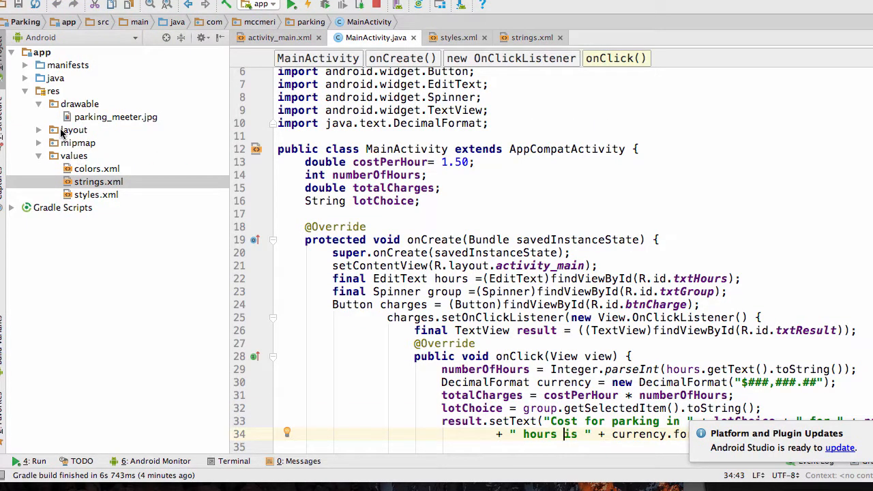
# Collapse res, expand java and its package to select MainActivity, then show styles.xml
pyautogui.click(38, 90)
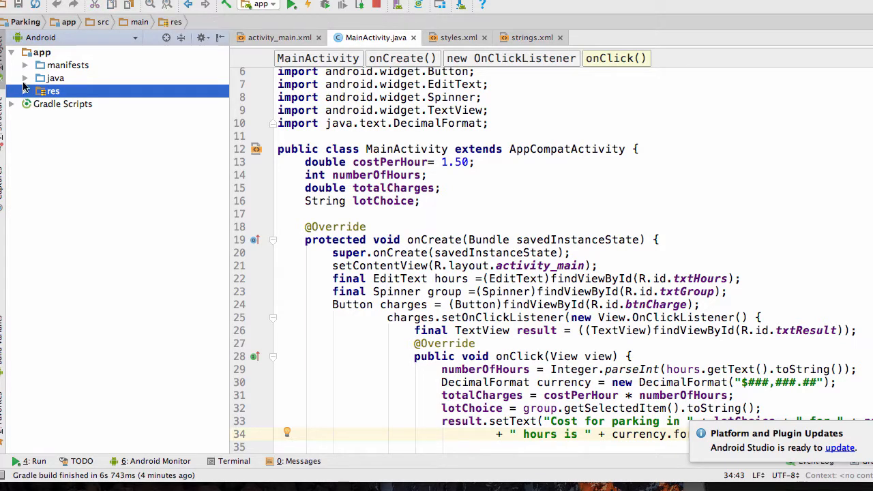
pyautogui.click(24, 78)
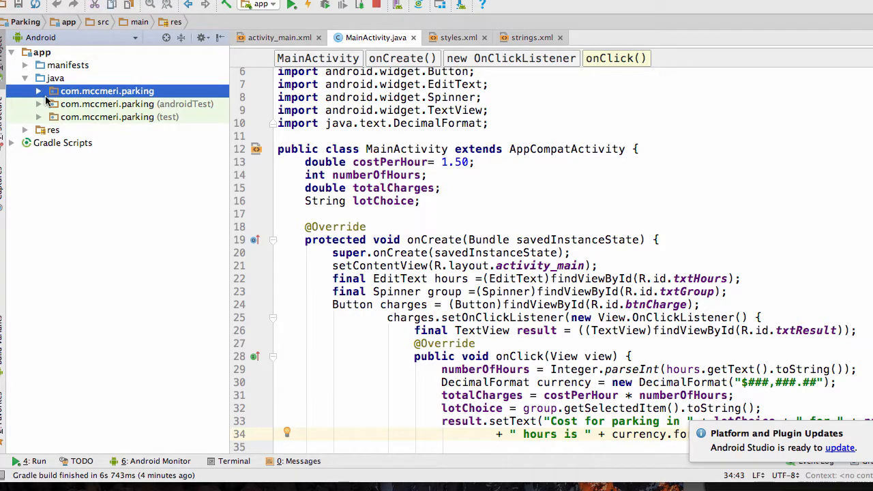
pyautogui.click(38, 90)
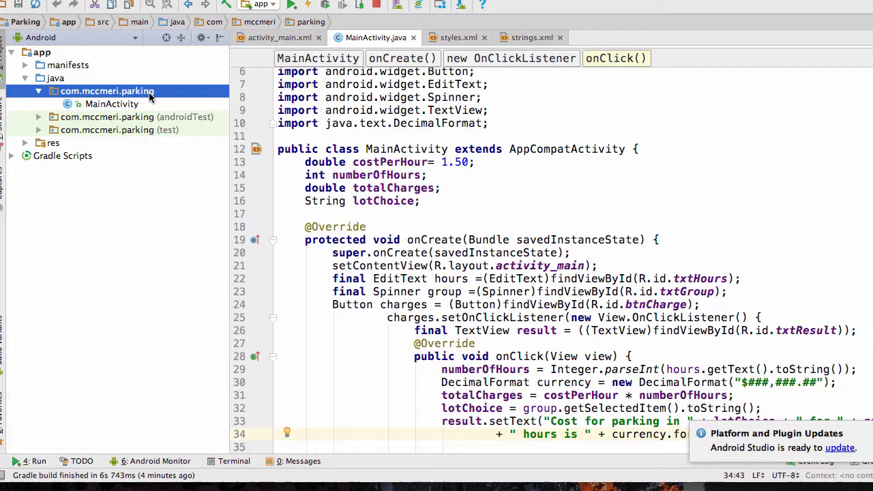
pyautogui.click(112, 104)
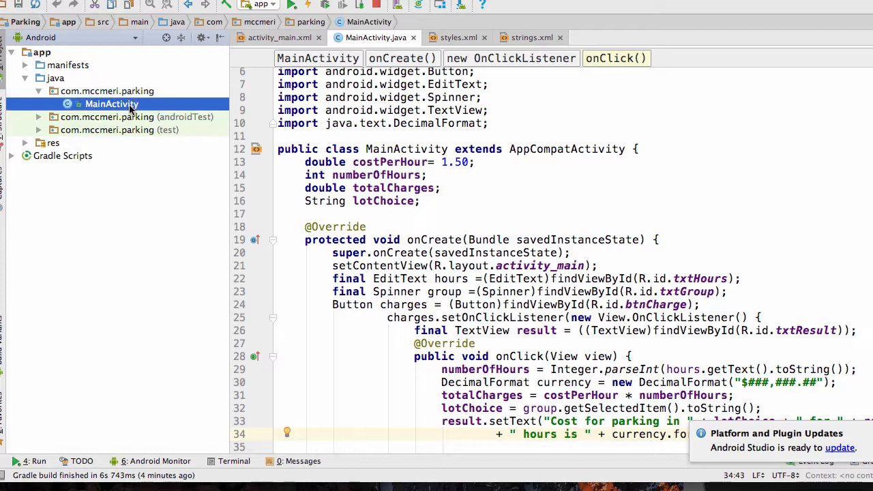
pyautogui.moveTo(266, 89)
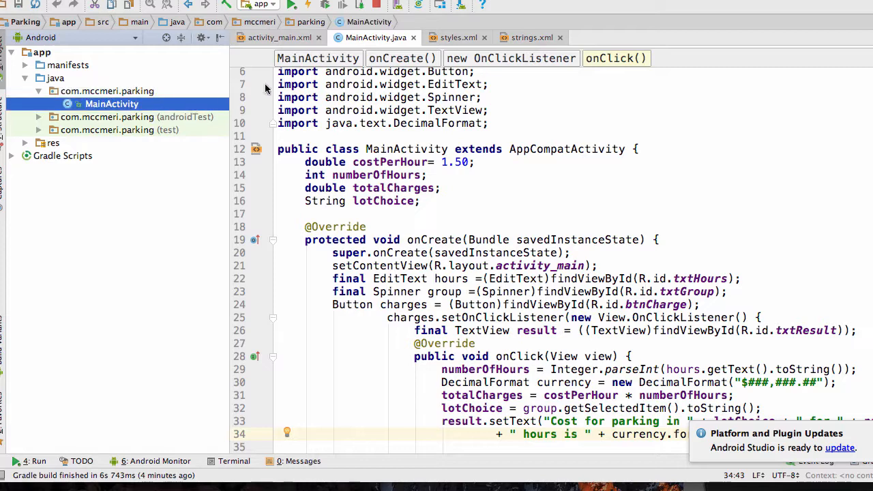
pyautogui.moveTo(489, 38)
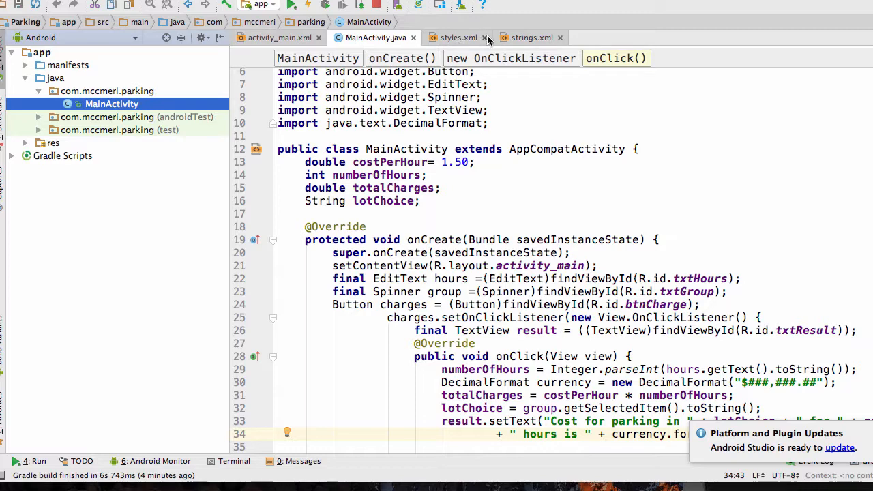
pyautogui.click(457, 38)
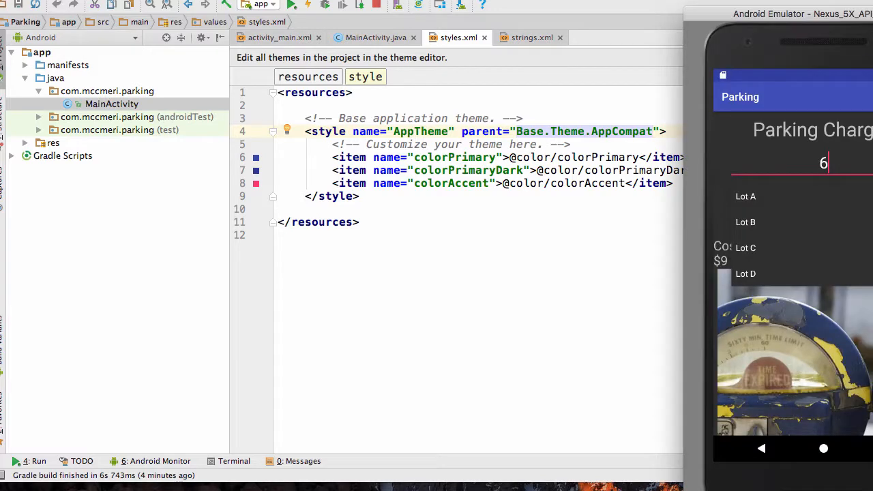
pyautogui.moveTo(325, 22)
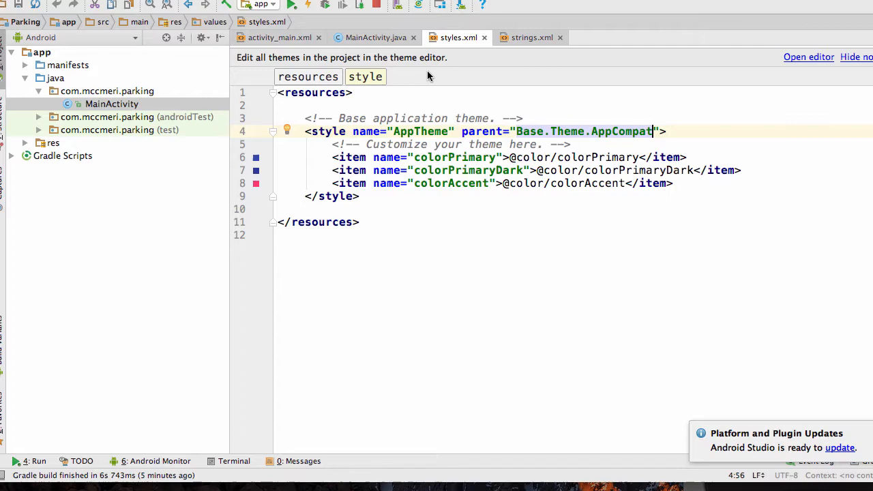
pyautogui.moveTo(305, 58)
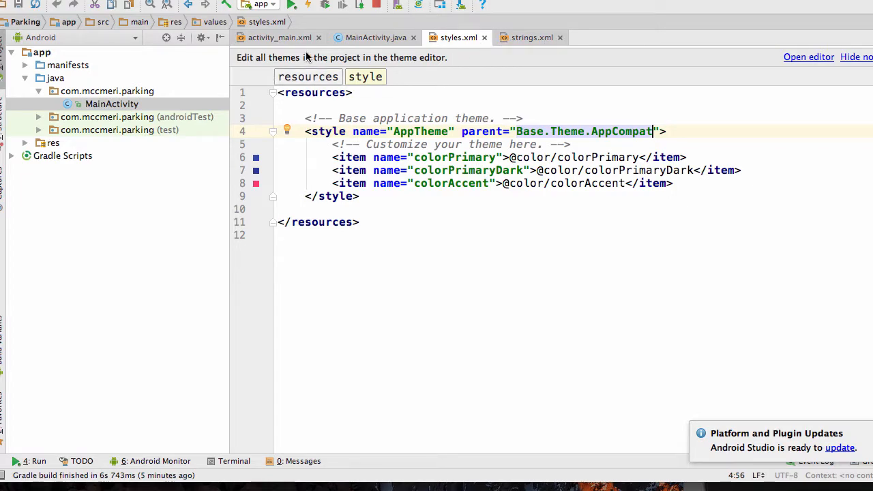
# Switch from styles.xml back to the activity_main layout designer
pyautogui.click(279, 38)
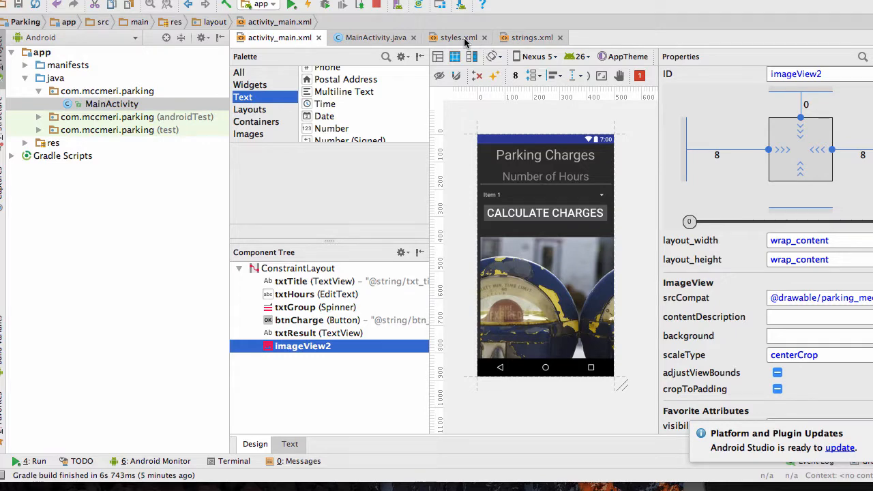
pyautogui.moveTo(576, 52)
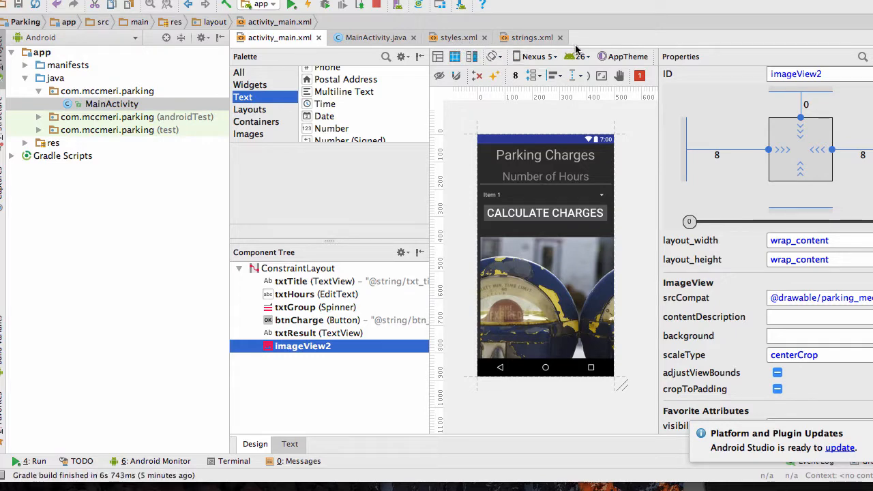
# Browse the Select Theme list and cancel it, keeping AppTheme current
pyautogui.click(623, 56)
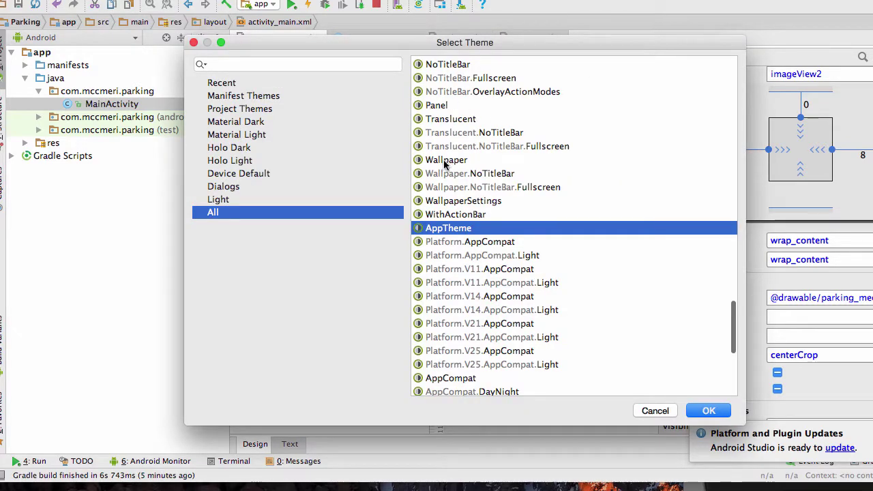
pyautogui.moveTo(658, 191)
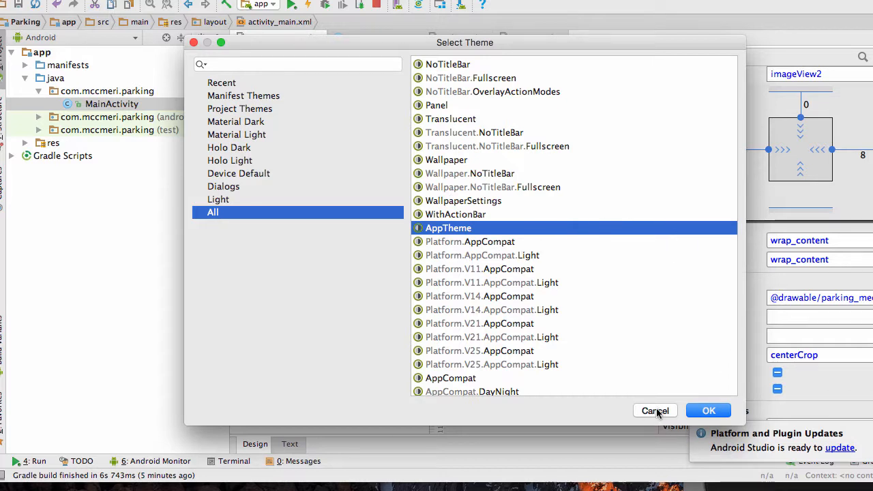
pyautogui.moveTo(638, 415)
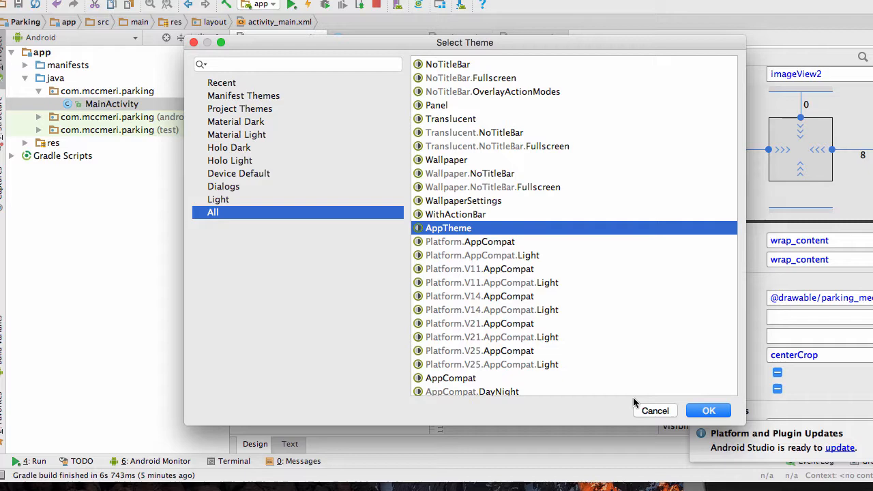
pyautogui.click(708, 409)
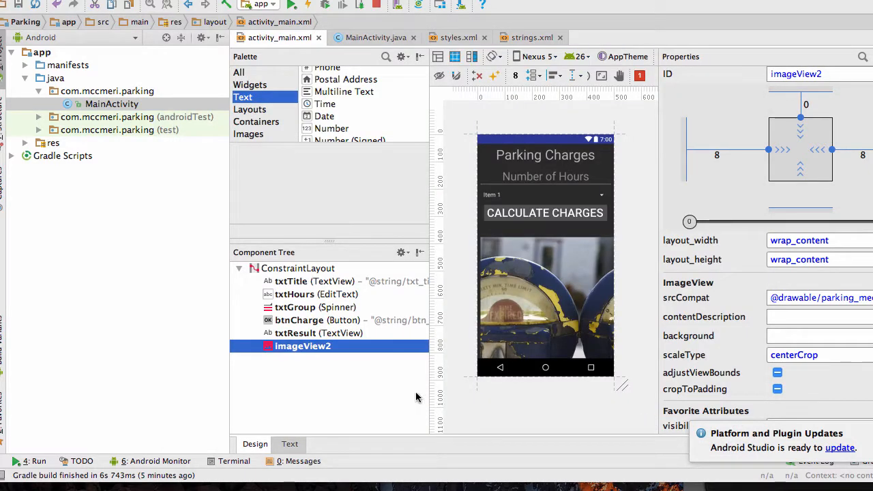
pyautogui.moveTo(194, 154)
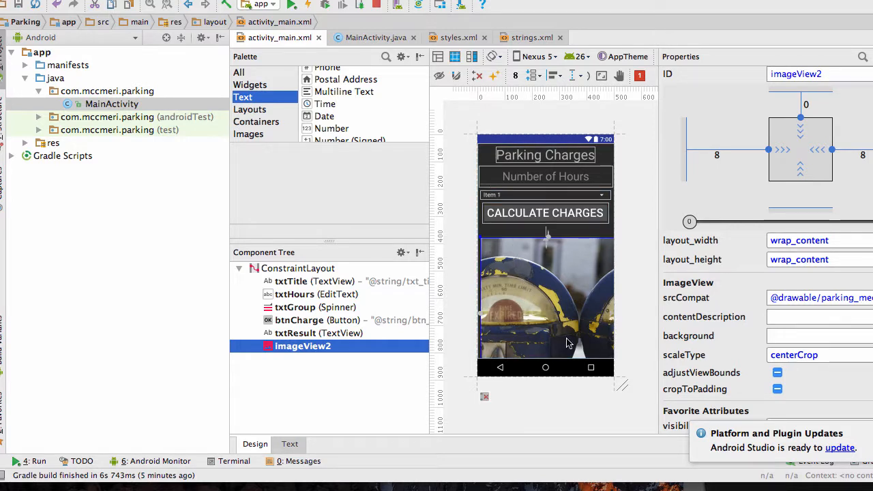
pyautogui.moveTo(545, 213)
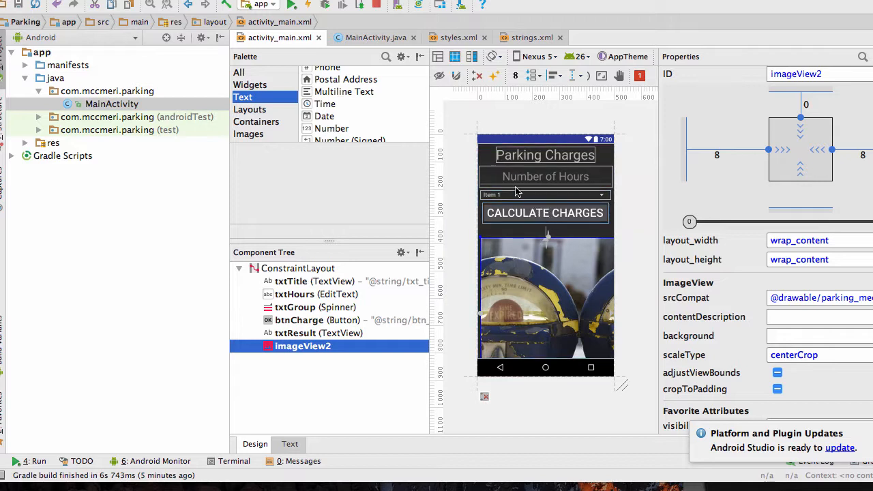
pyautogui.moveTo(532, 216)
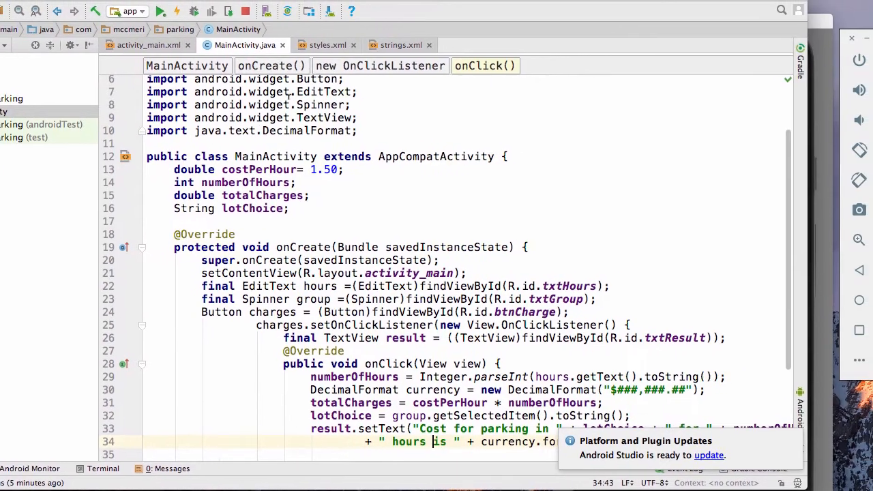
pyautogui.scroll(3)
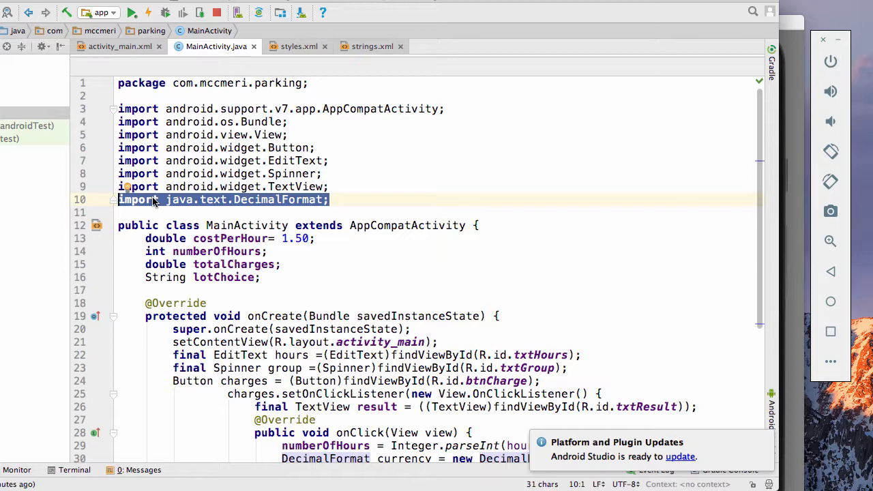
pyautogui.moveTo(215, 199)
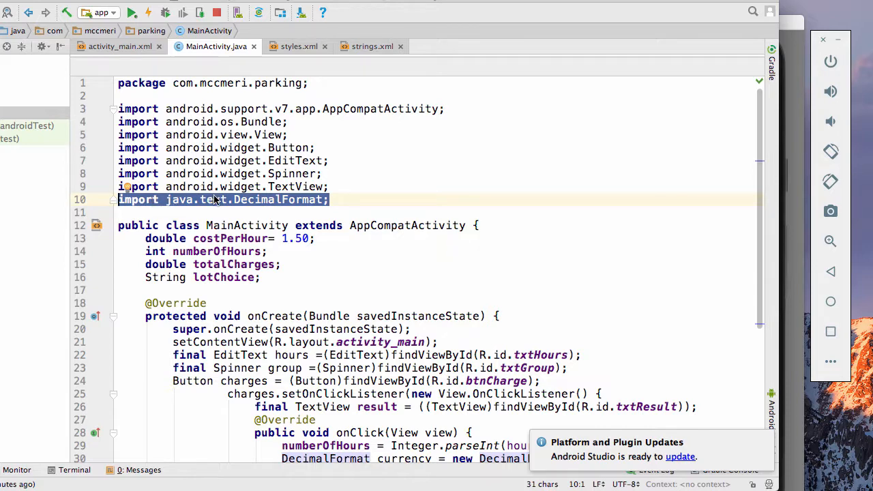
pyautogui.moveTo(215, 199)
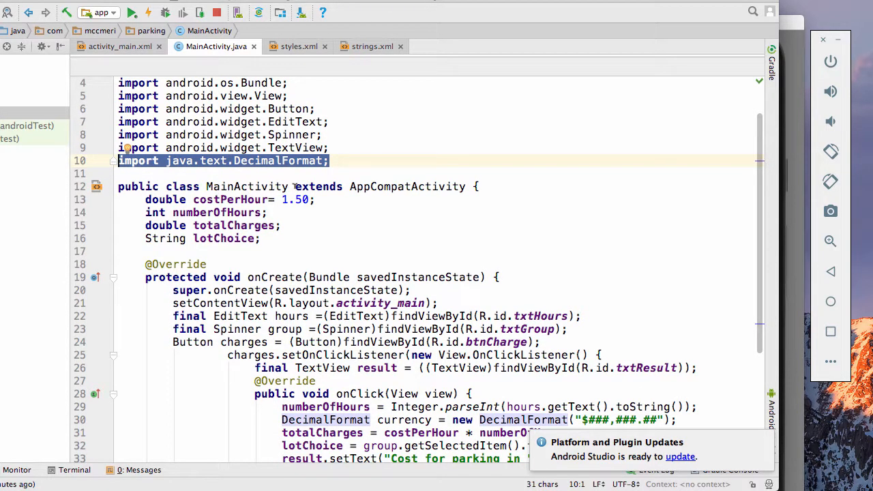
pyautogui.moveTo(344, 199)
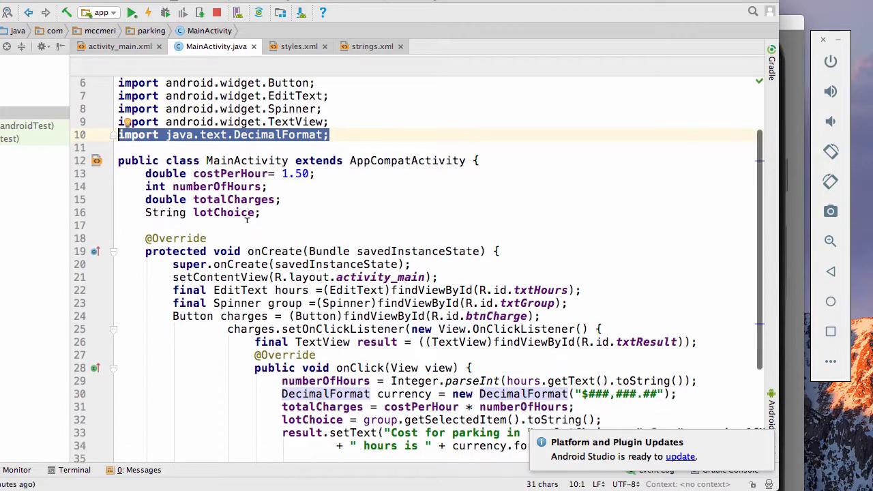
pyautogui.scroll(3)
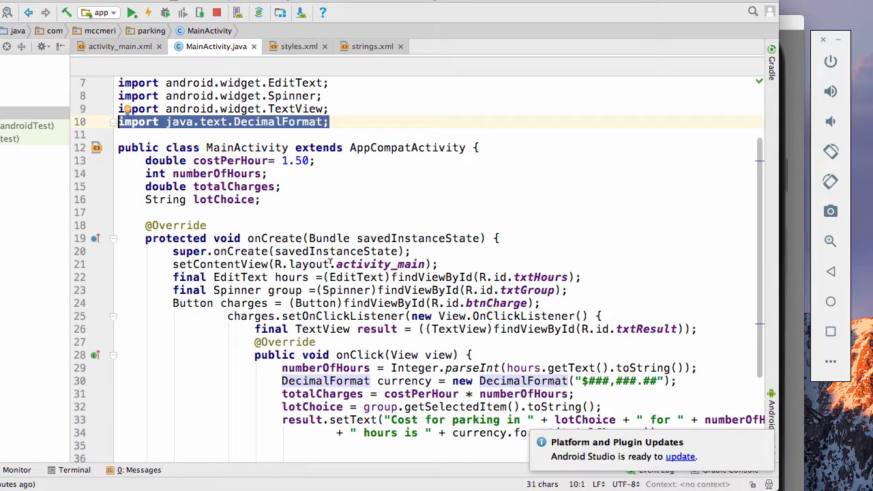
pyautogui.scroll(3)
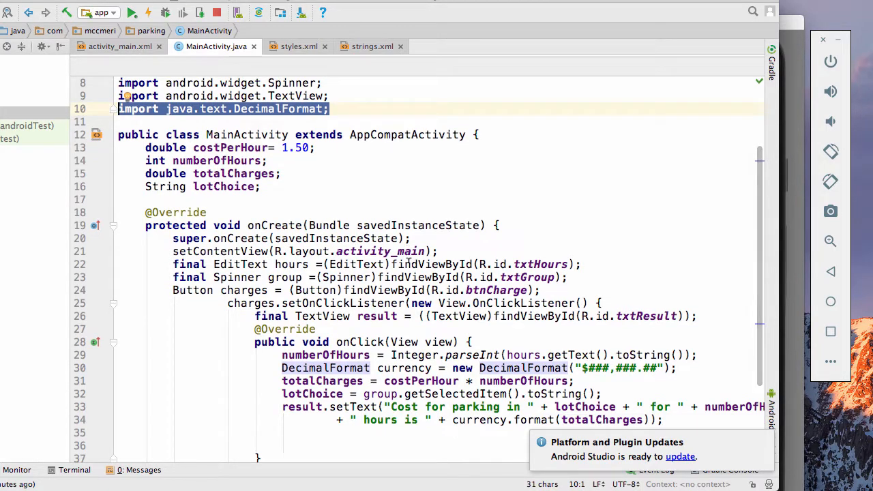
pyautogui.scroll(3)
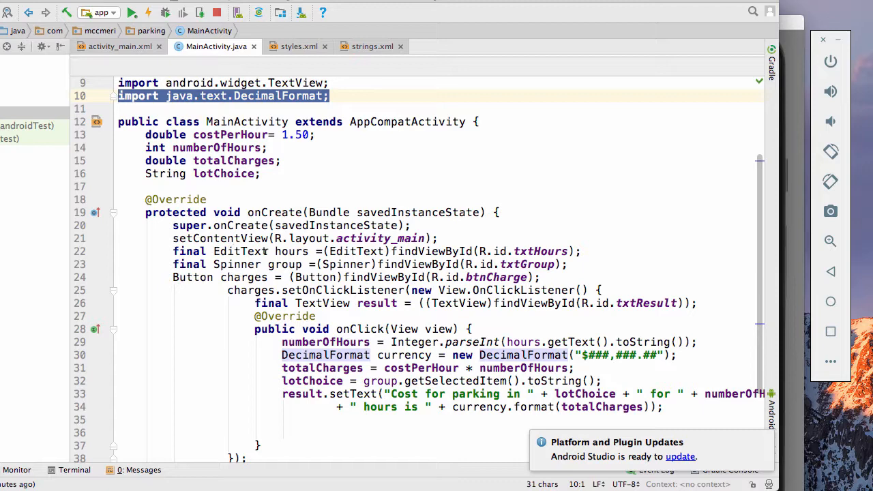
pyautogui.moveTo(316, 243)
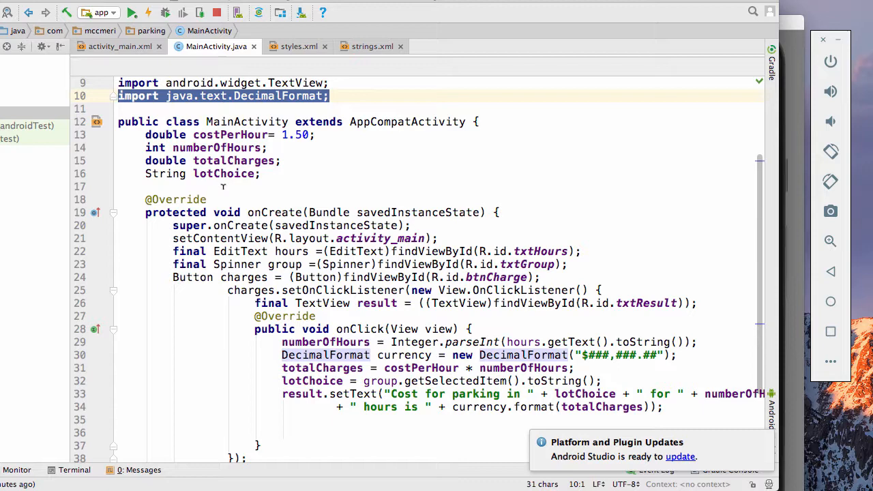
pyautogui.moveTo(229, 262)
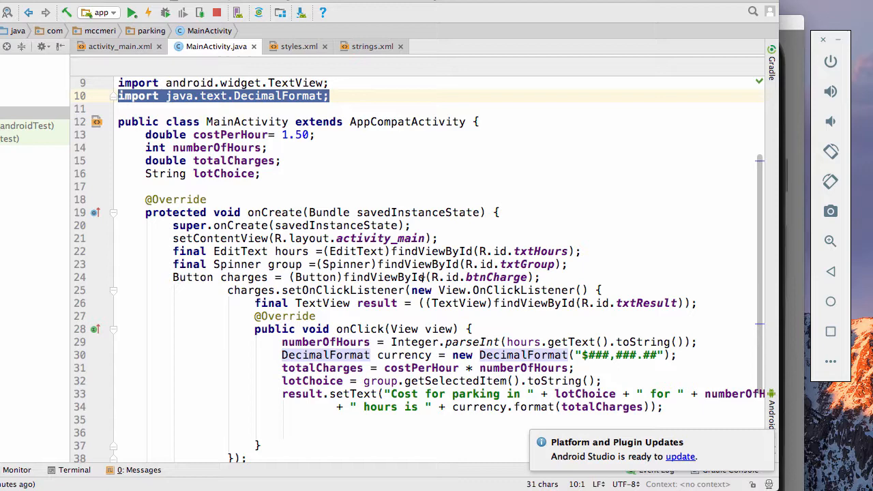
pyautogui.moveTo(363, 298)
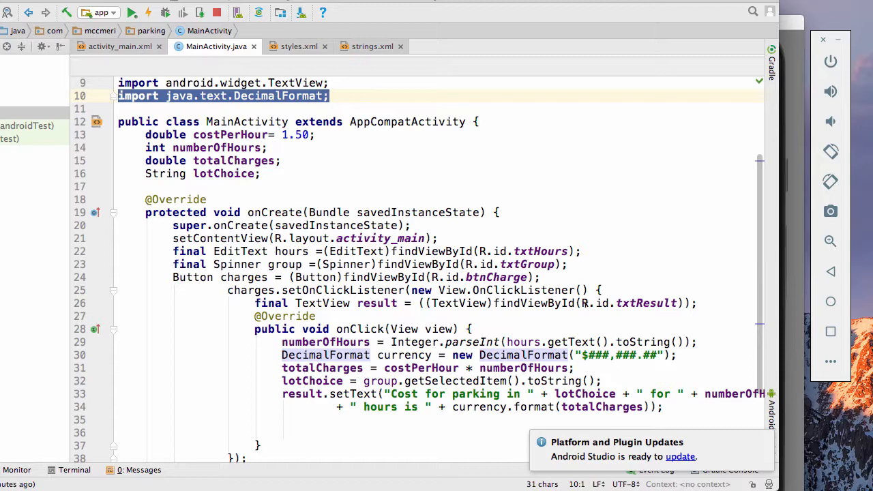
pyautogui.moveTo(716, 314)
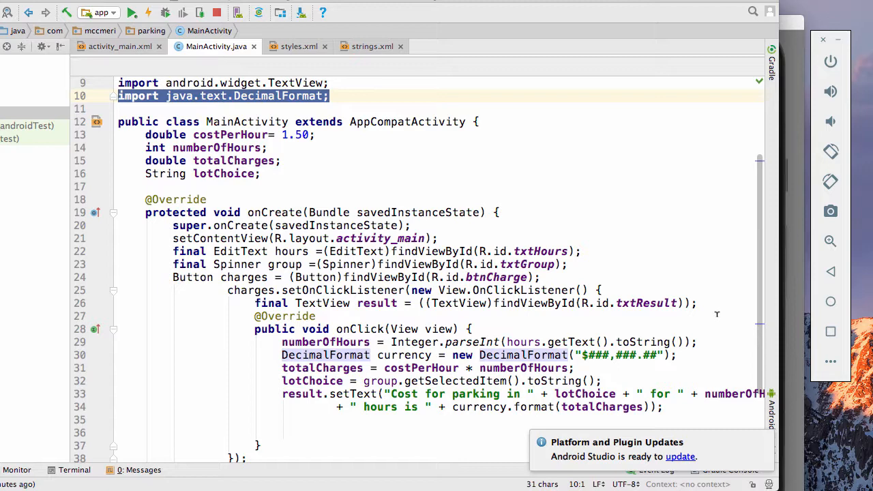
pyautogui.moveTo(795, 298)
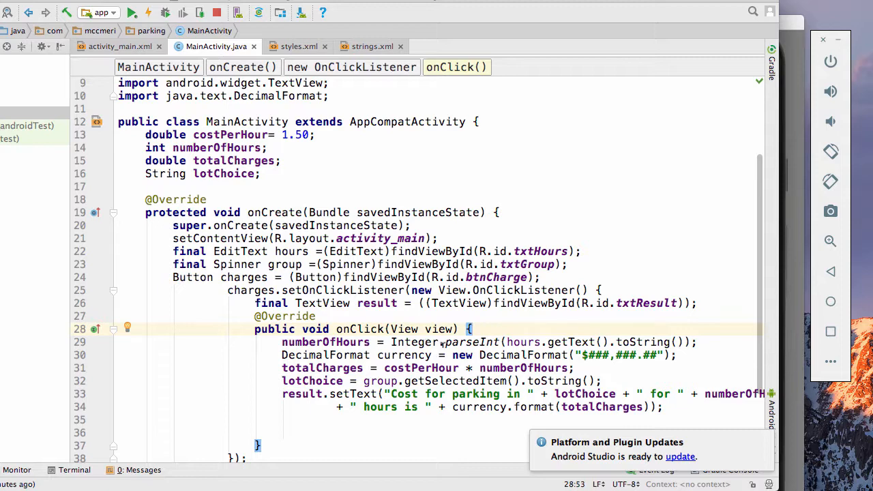
pyautogui.moveTo(554, 336)
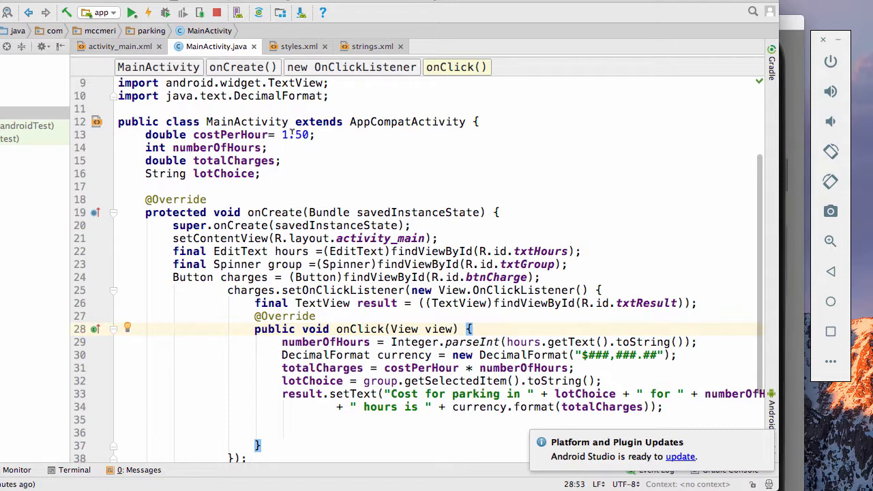
pyautogui.click(298, 135)
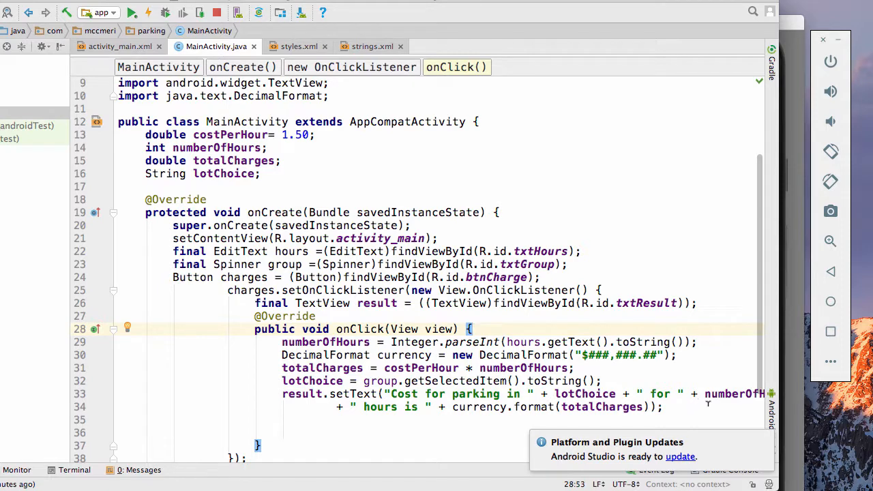
pyautogui.moveTo(786, 415)
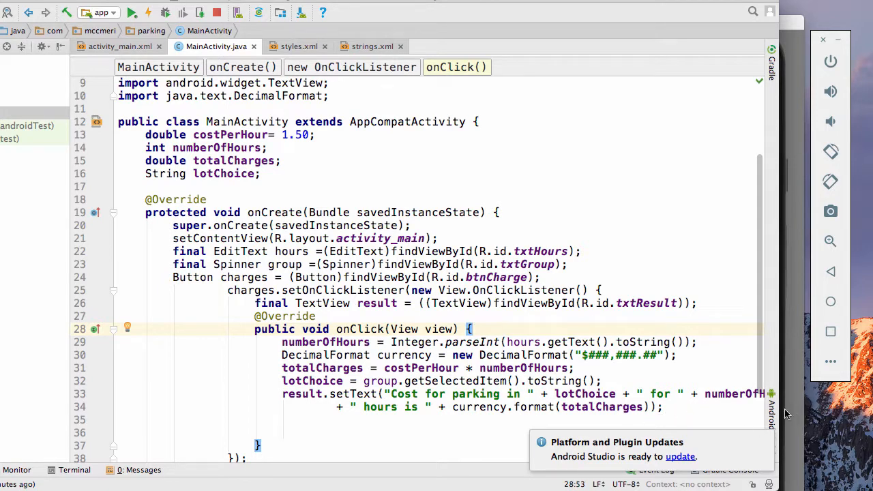